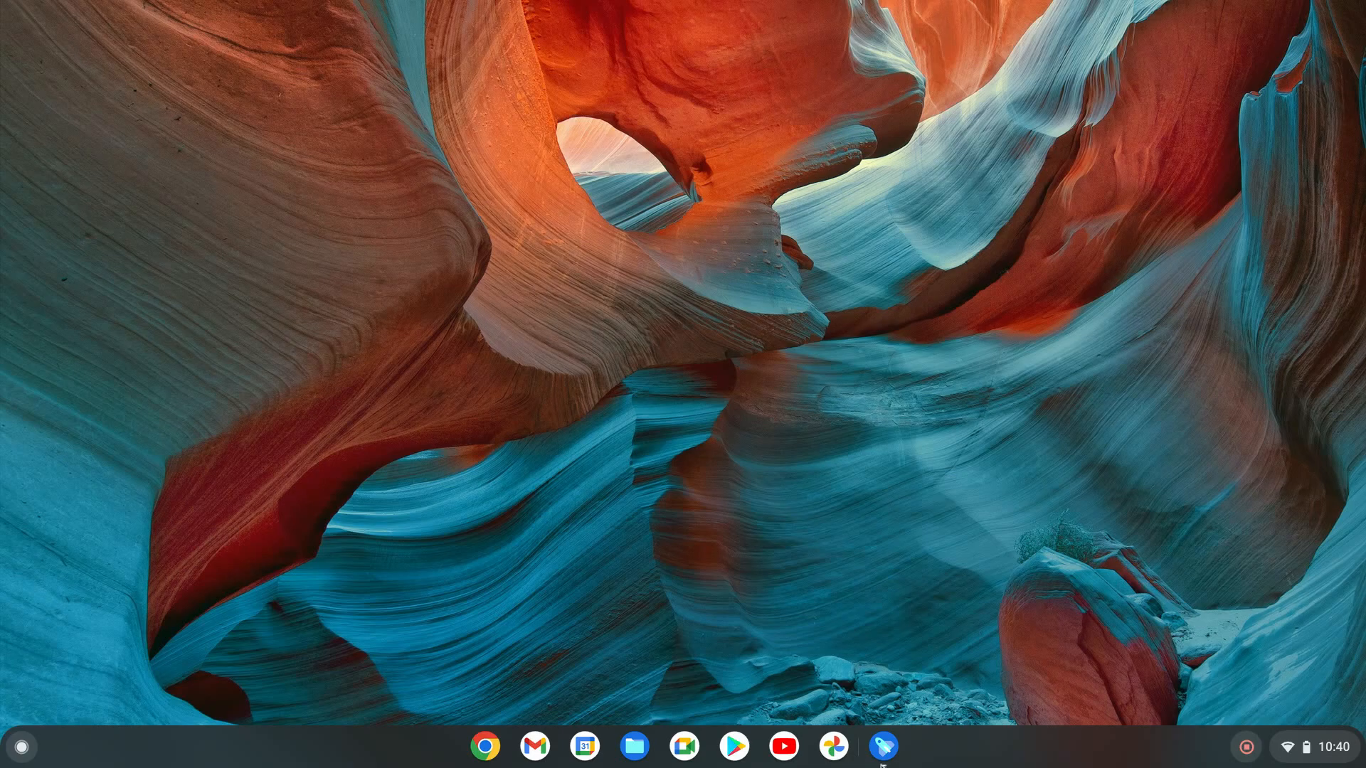
Step: Browse the What's New with Chromebook page down through the dictation and GIF feature updates
click(882, 745)
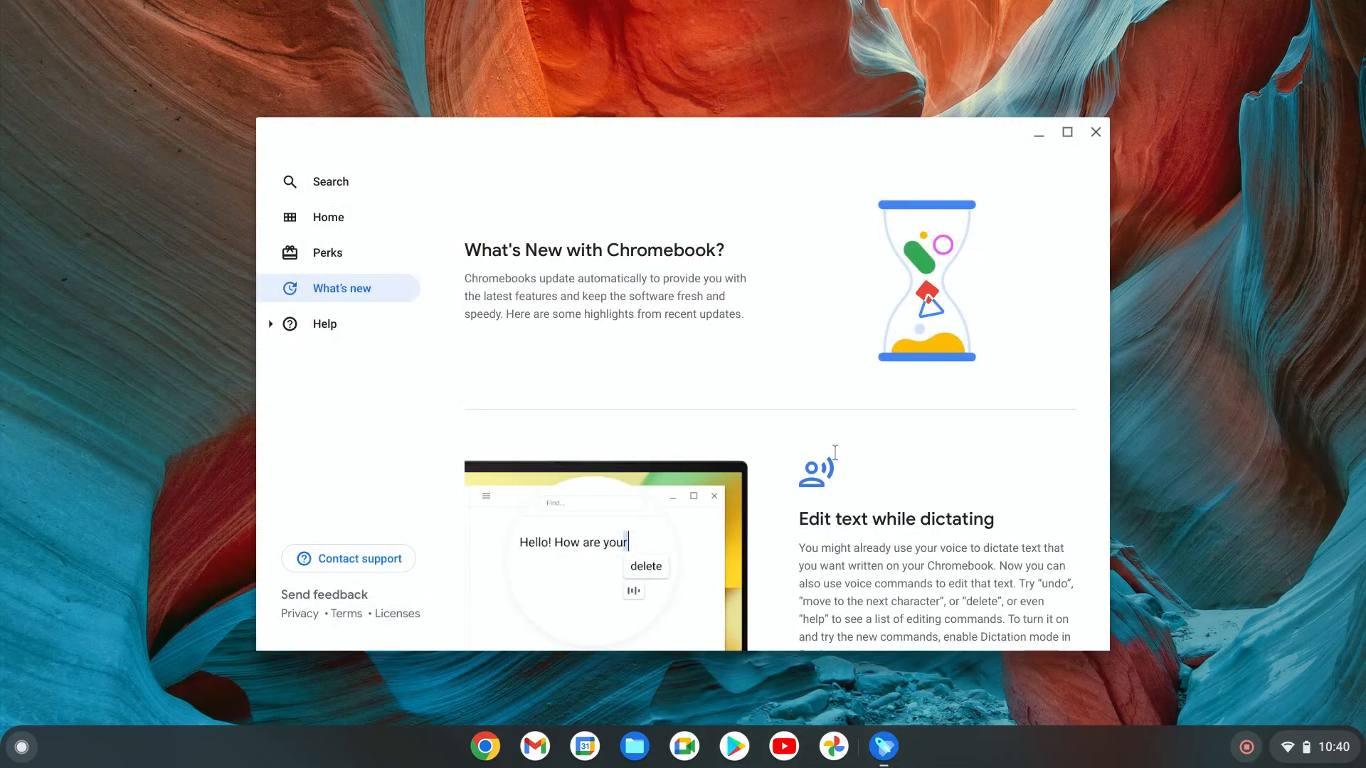
mouse_move(597, 139)
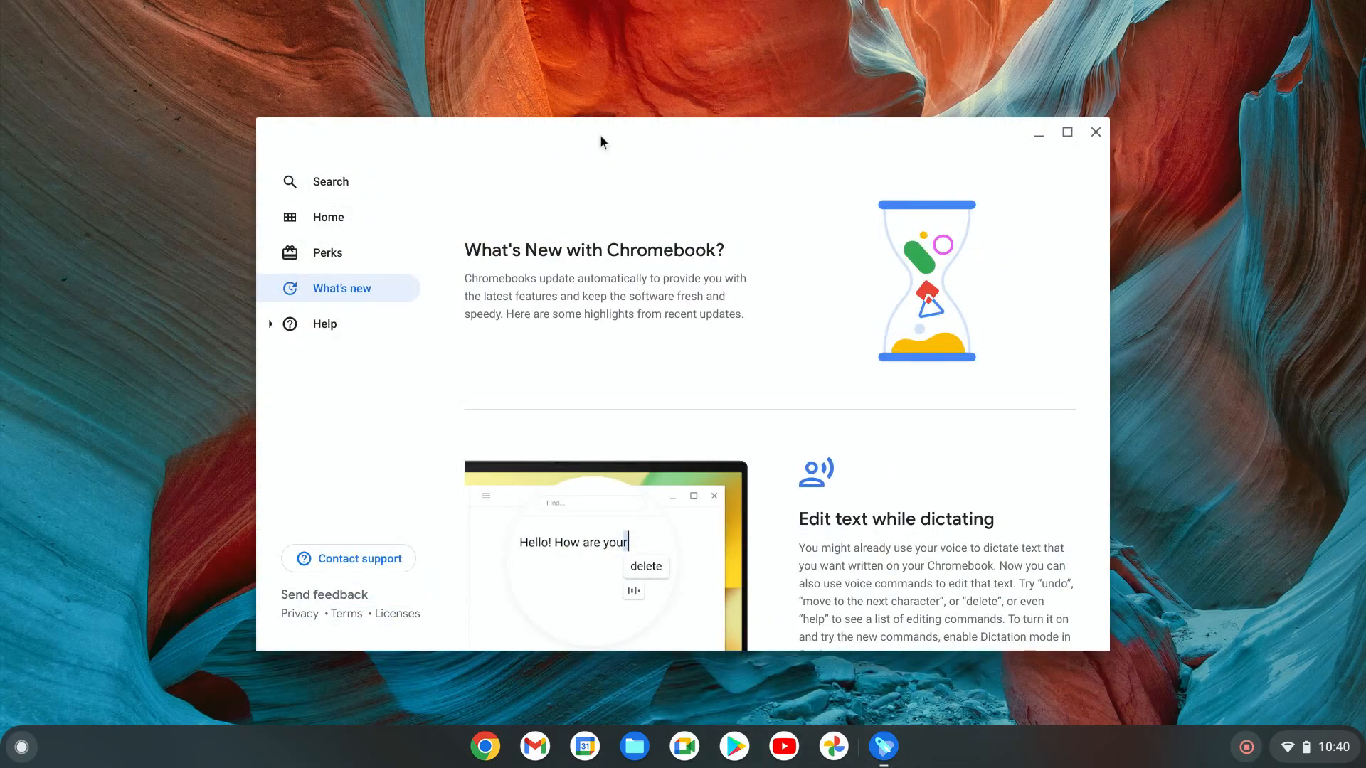
scroll(down, 3)
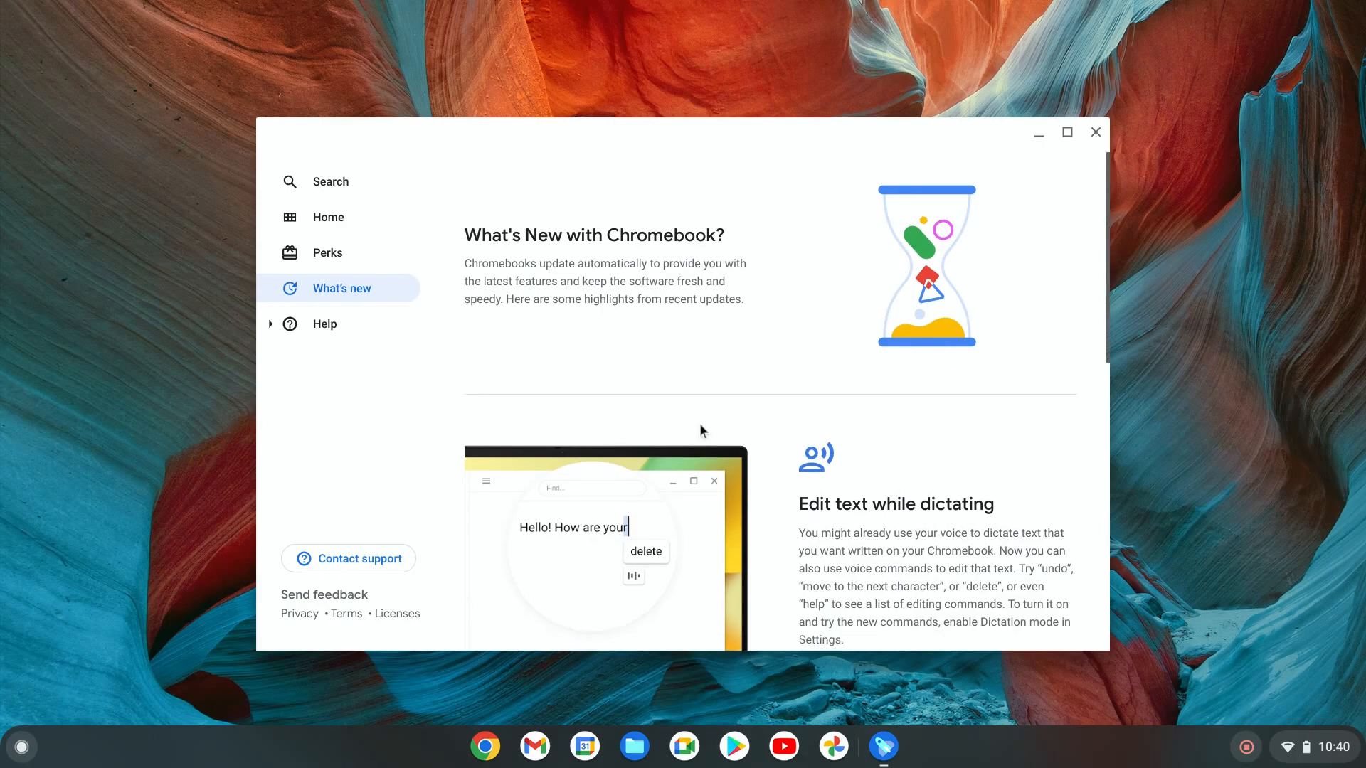
scroll(down, 3)
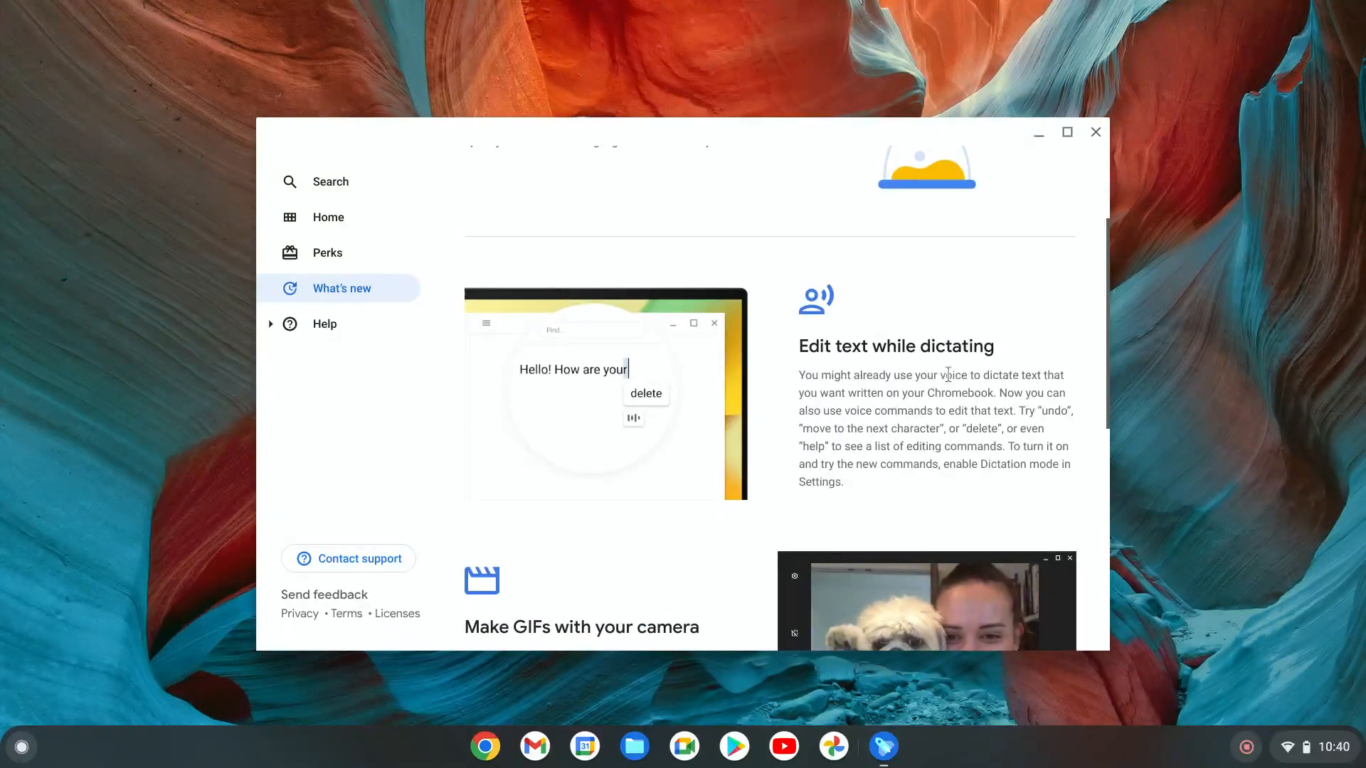
scroll(down, 3)
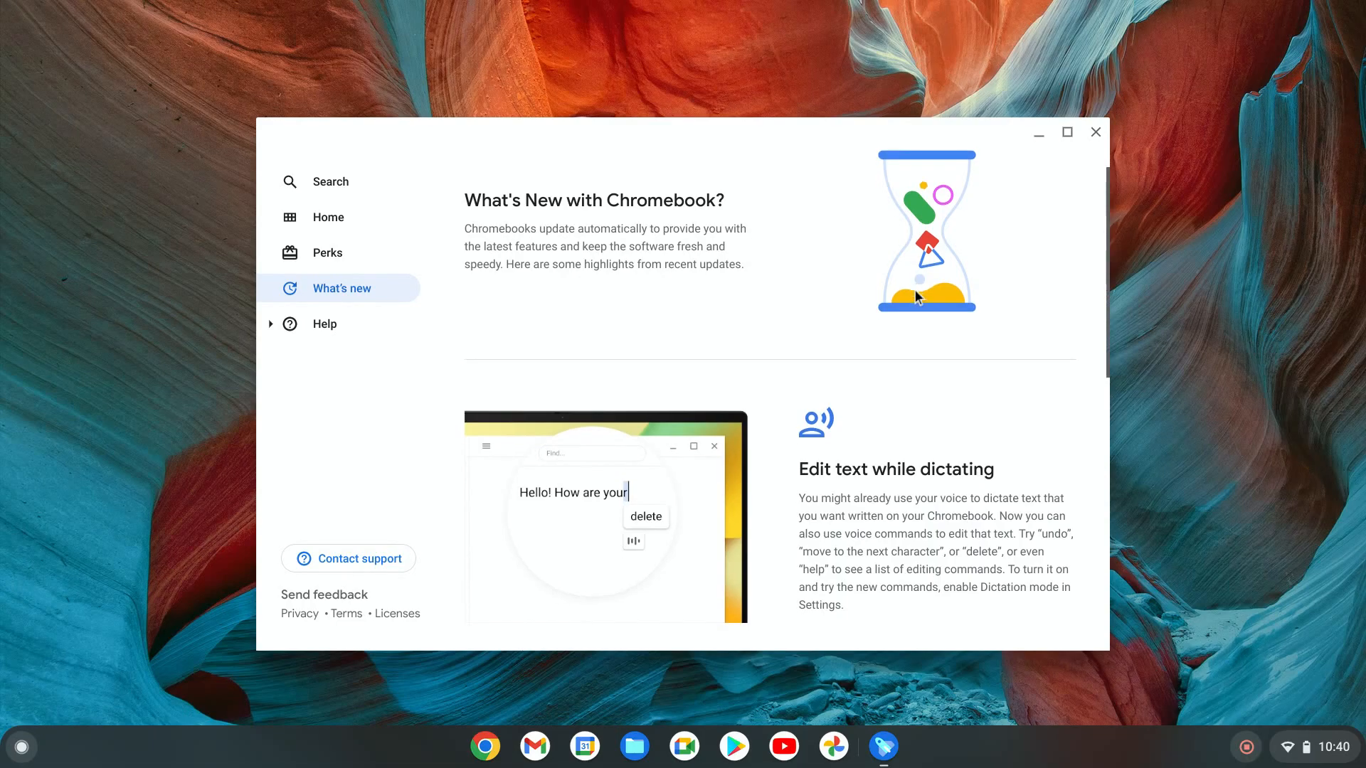
scroll(down, 3)
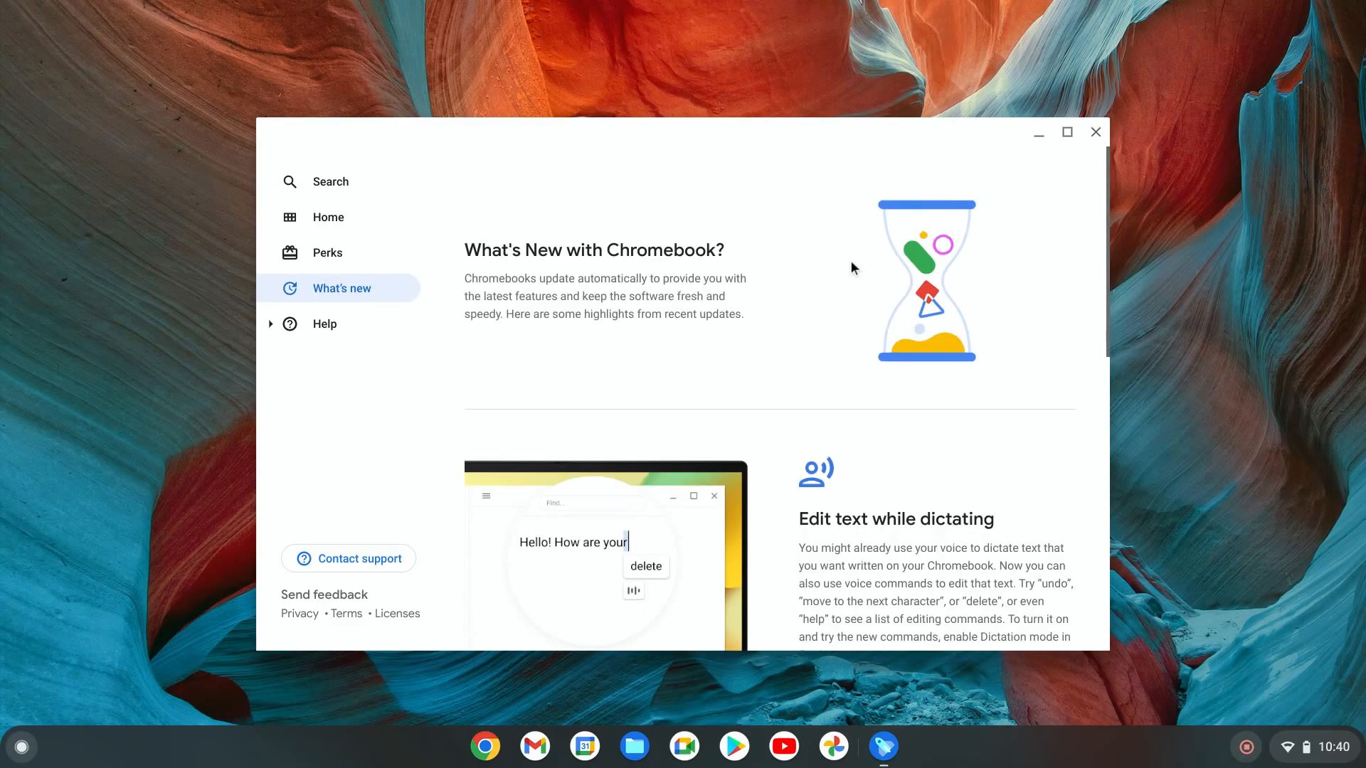
mouse_move(1007, 168)
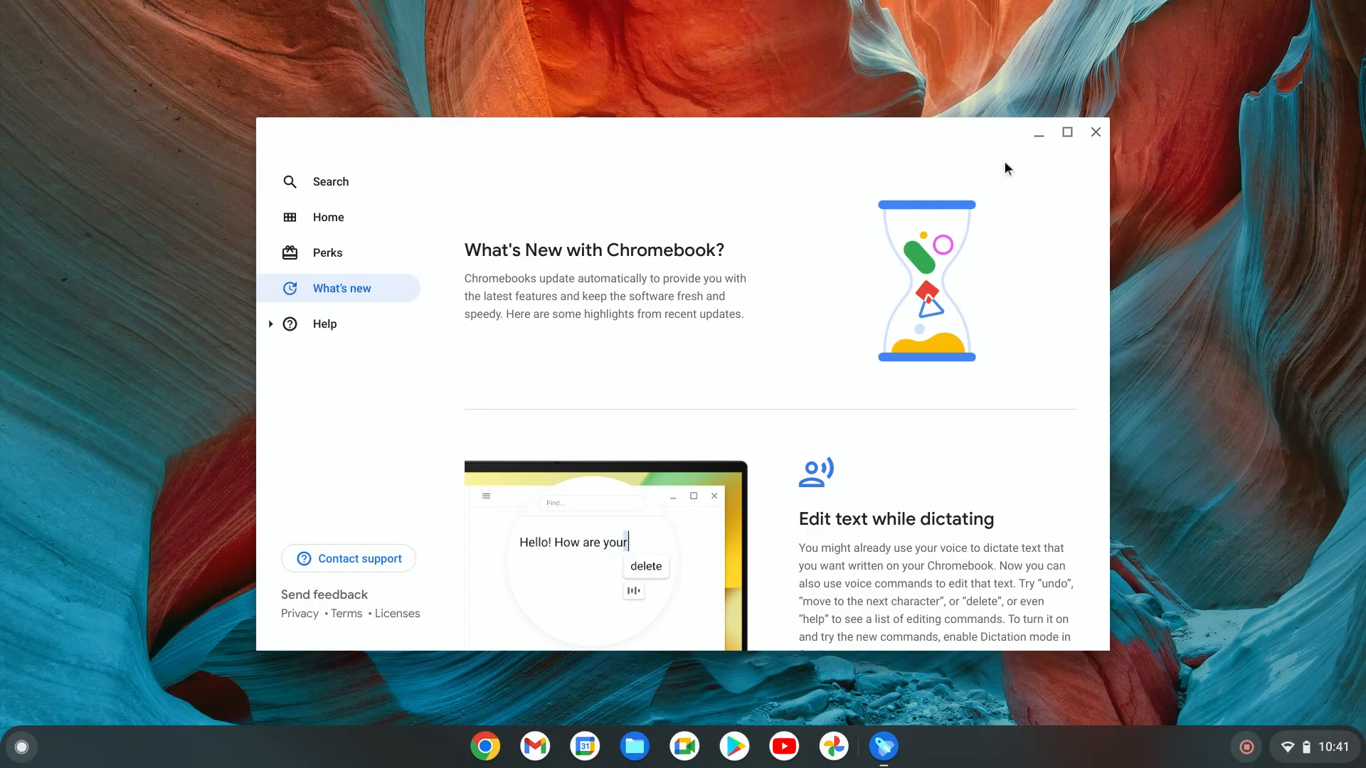
mouse_move(463, 247)
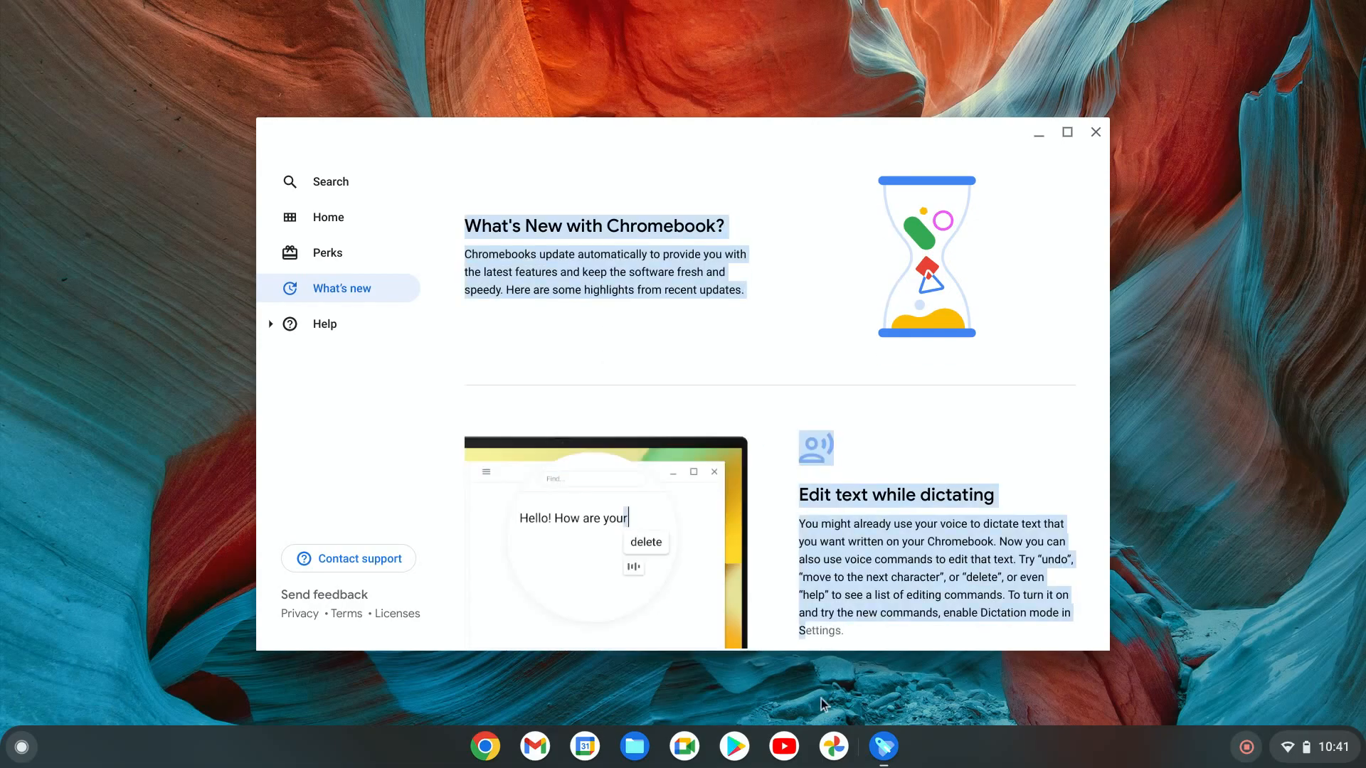
scroll(down, 3)
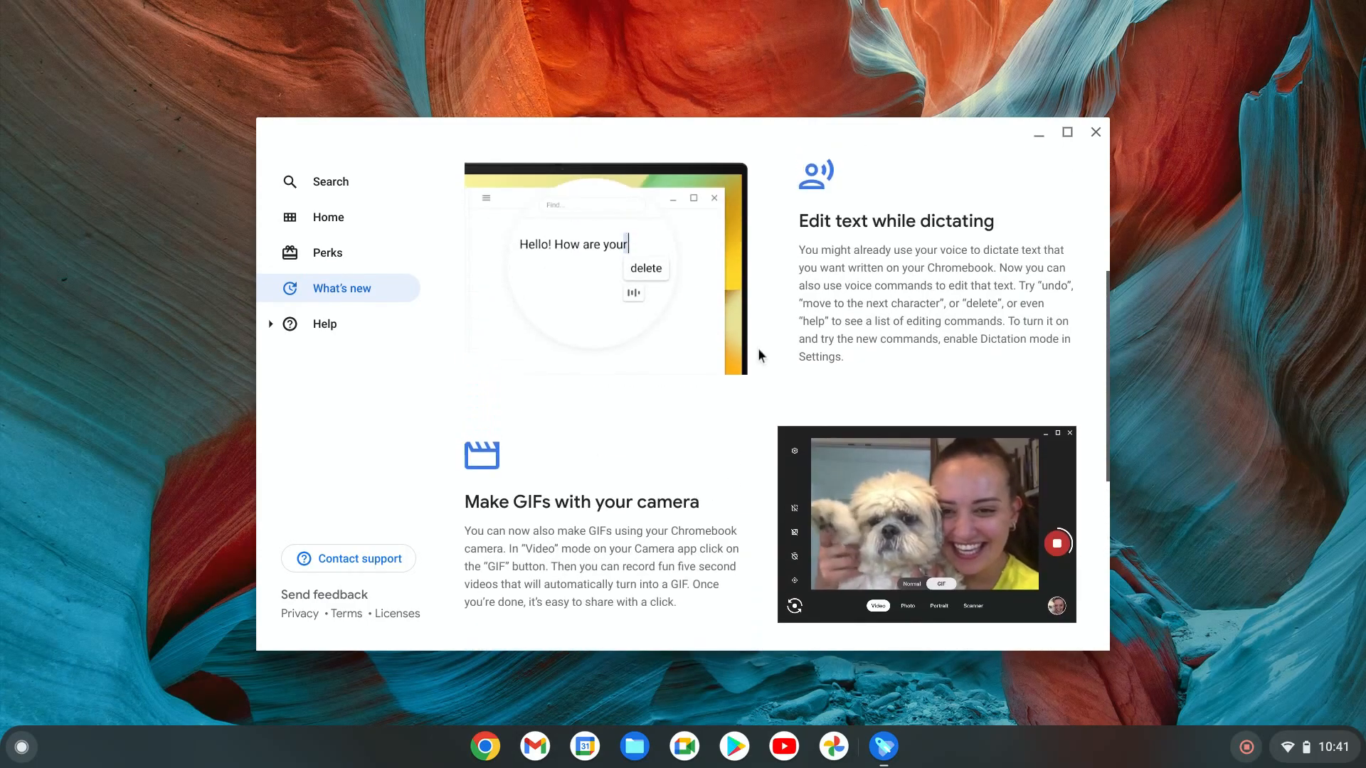
scroll(down, 3)
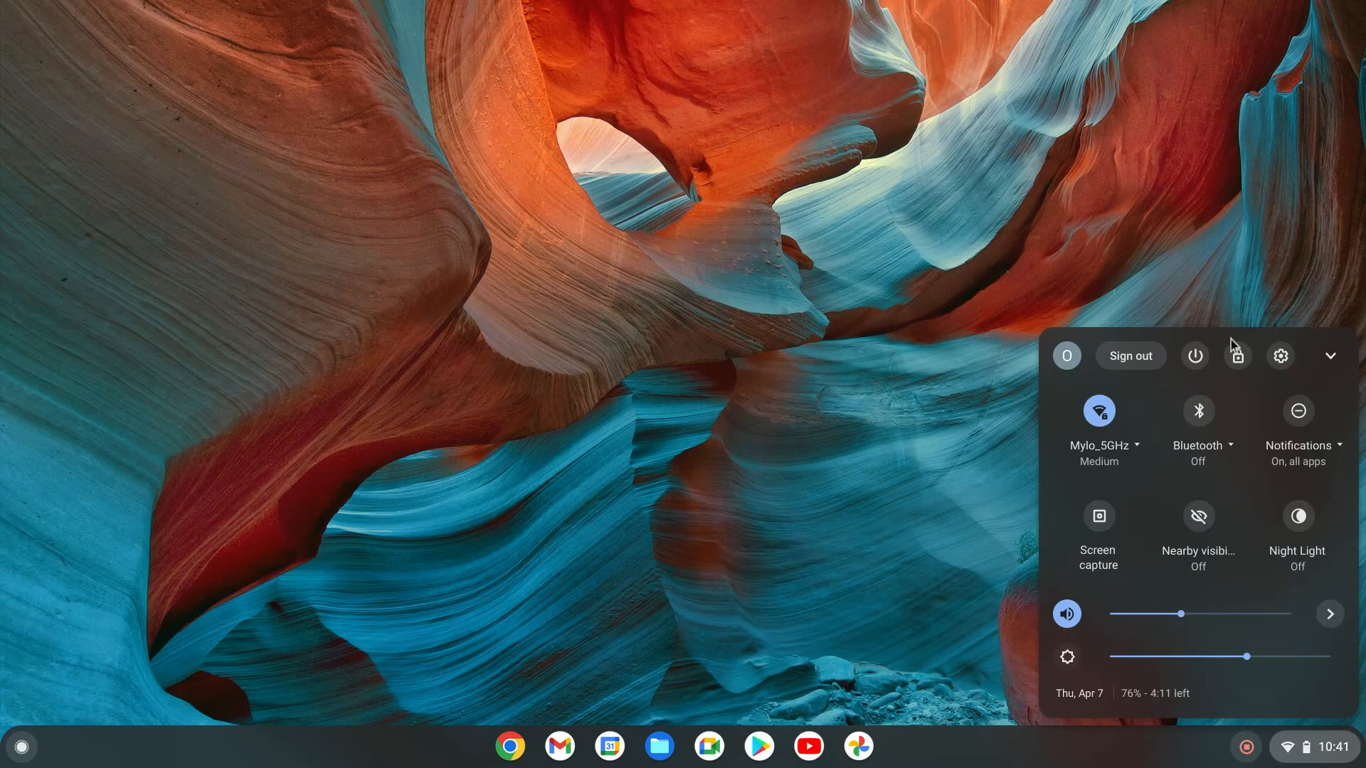
mouse_move(1281, 355)
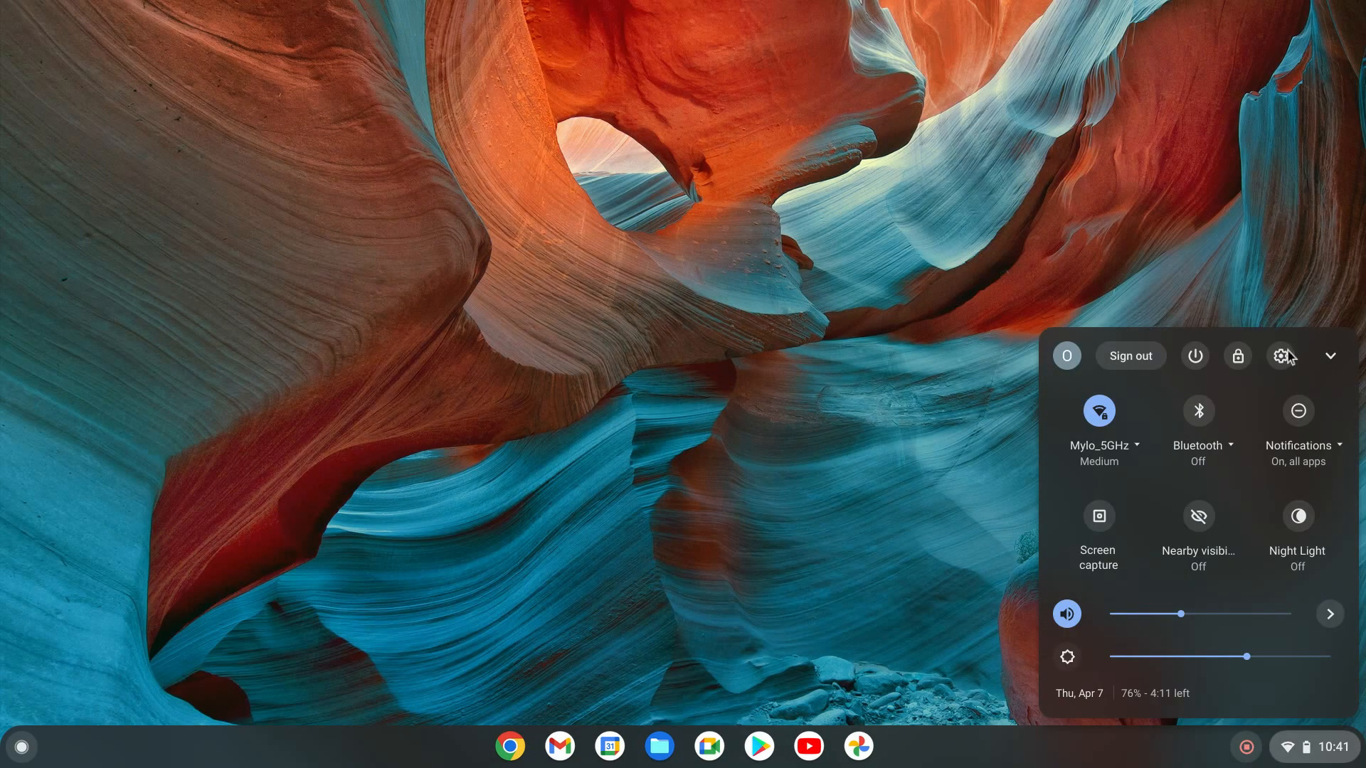
Step: View Additional details under About Chrome OS, showing the stable channel, then return to About Chrome OS
click(1279, 356)
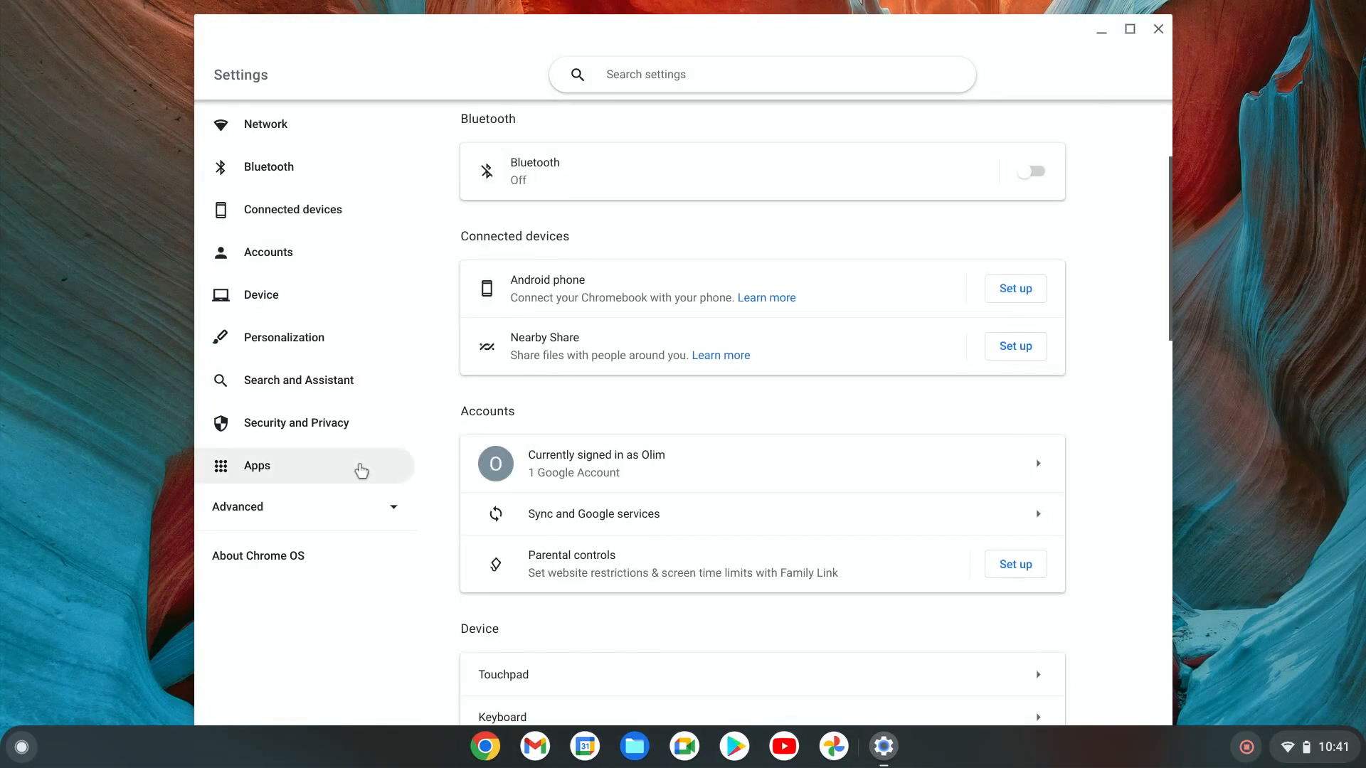
click(259, 554)
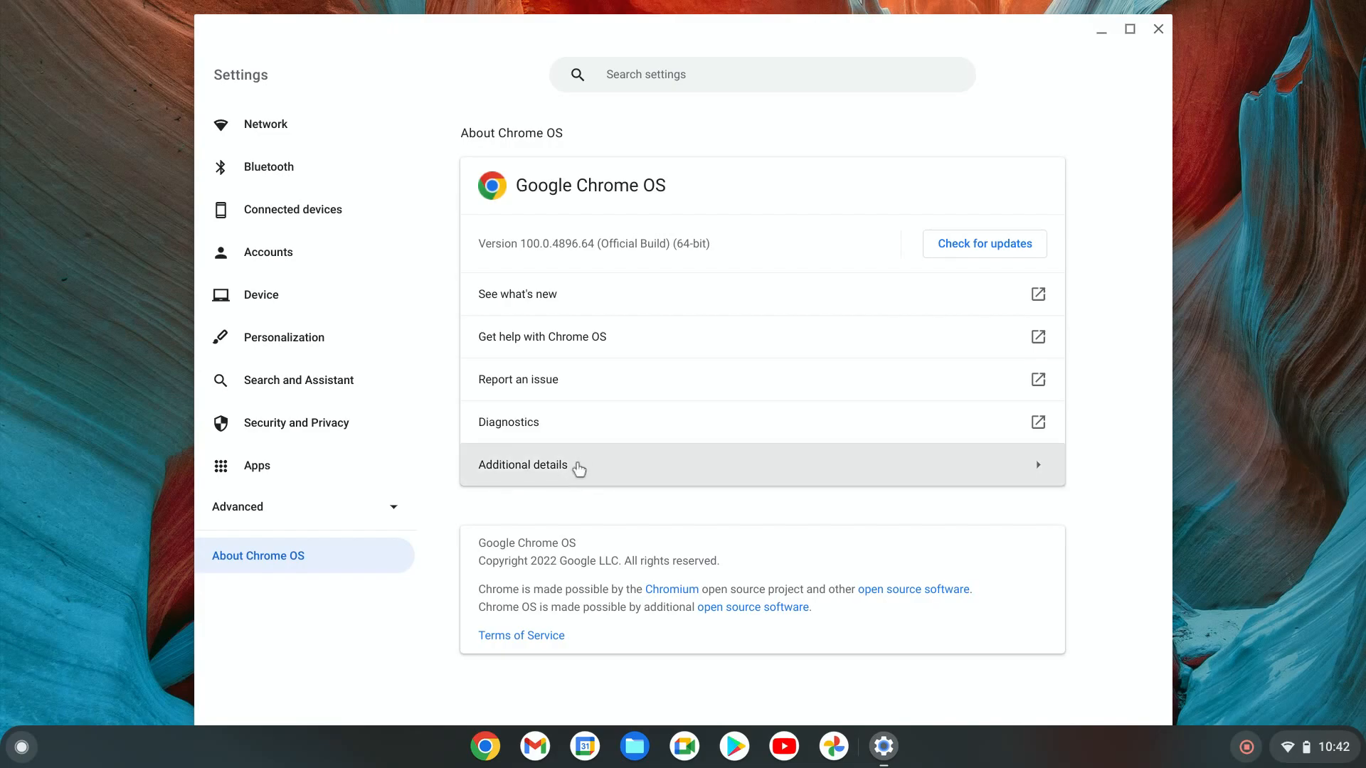
mouse_move(572, 474)
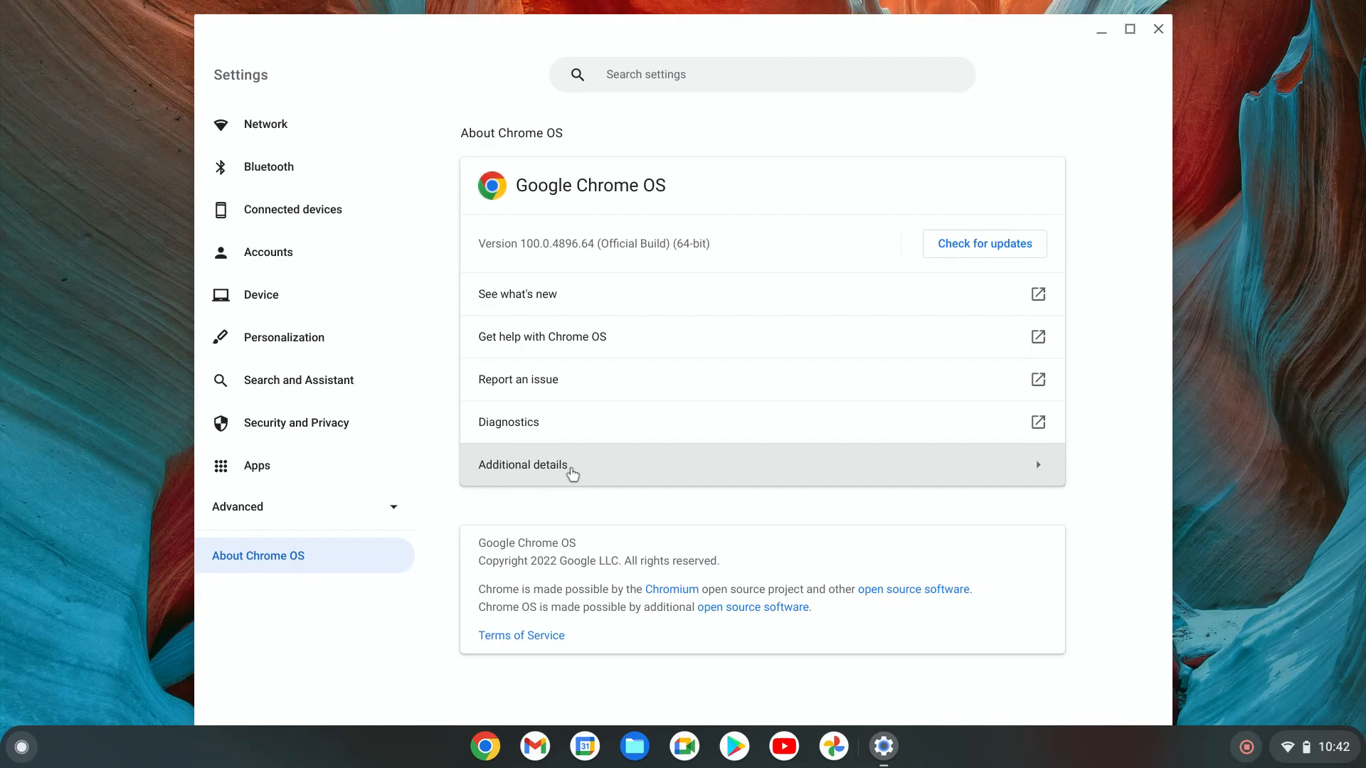
click(560, 464)
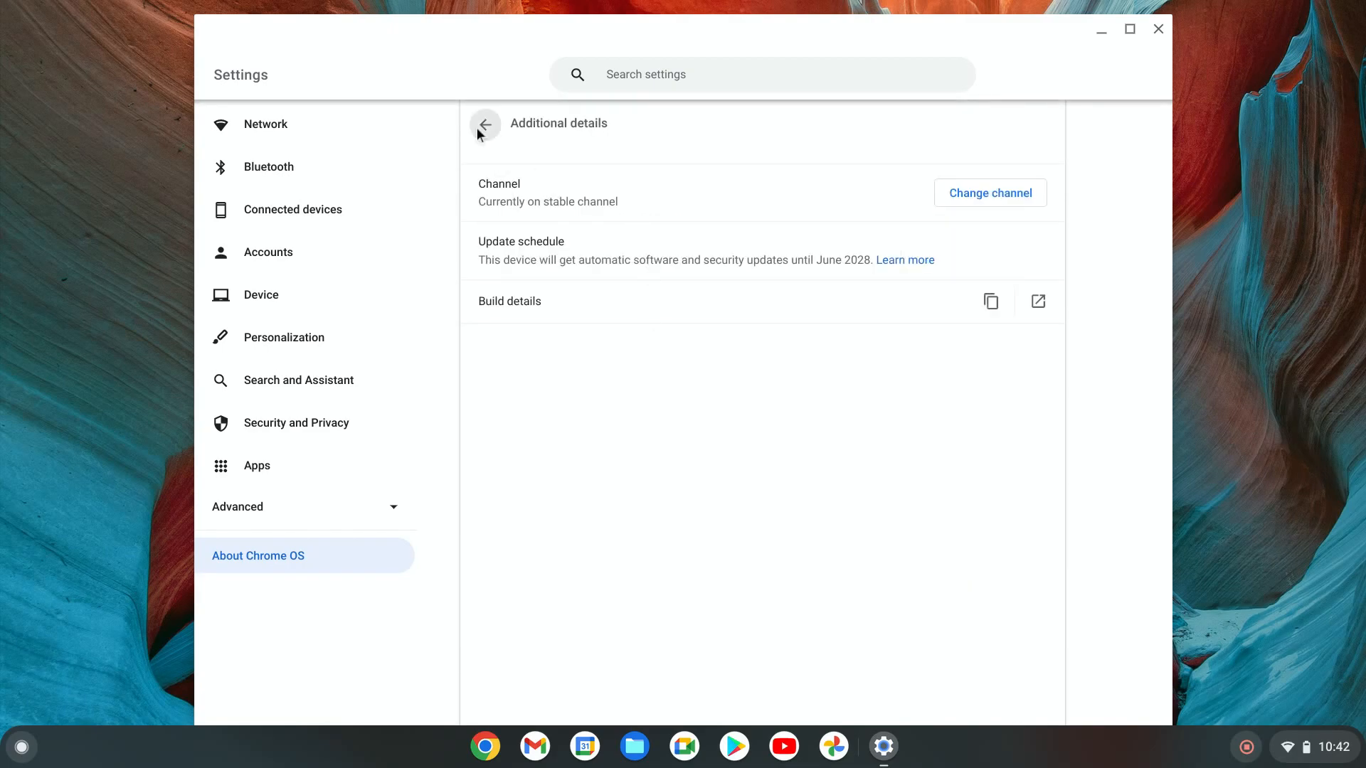
click(485, 125)
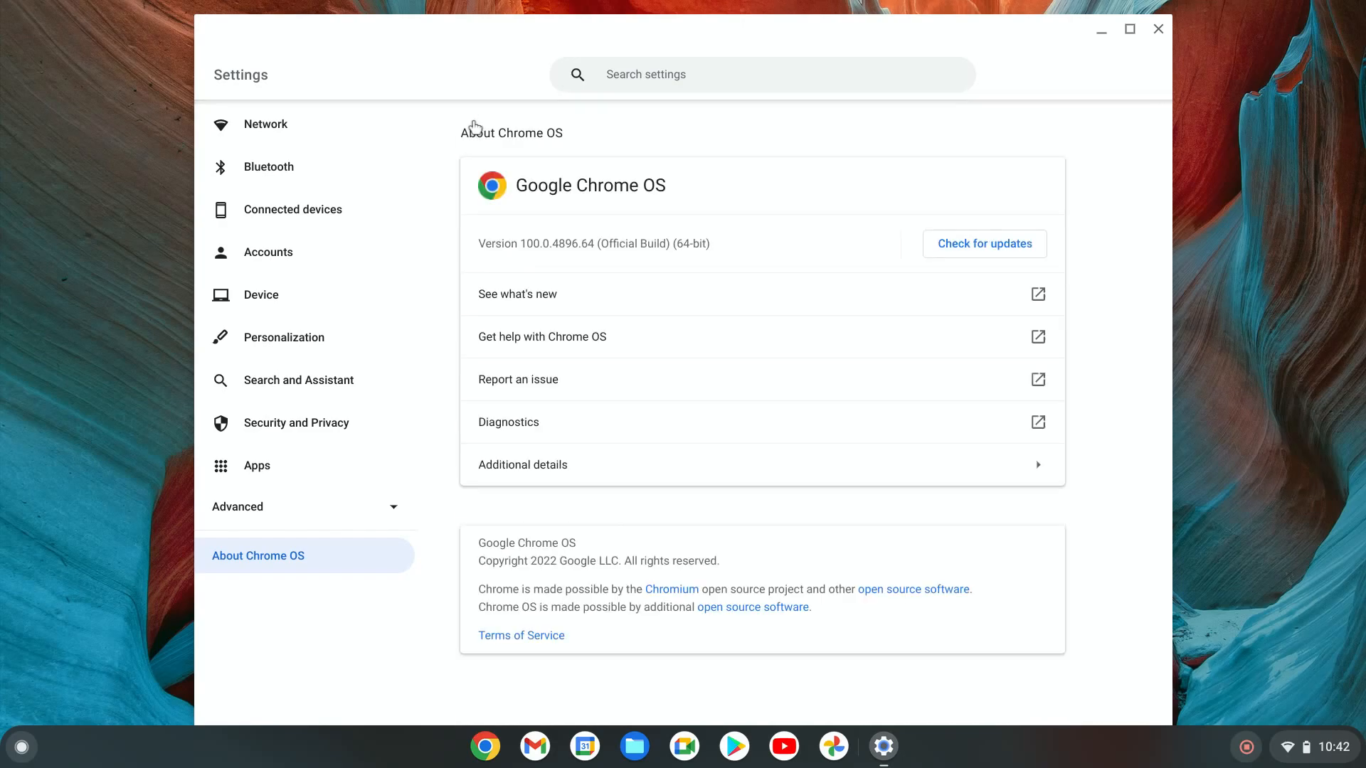
text(channel)
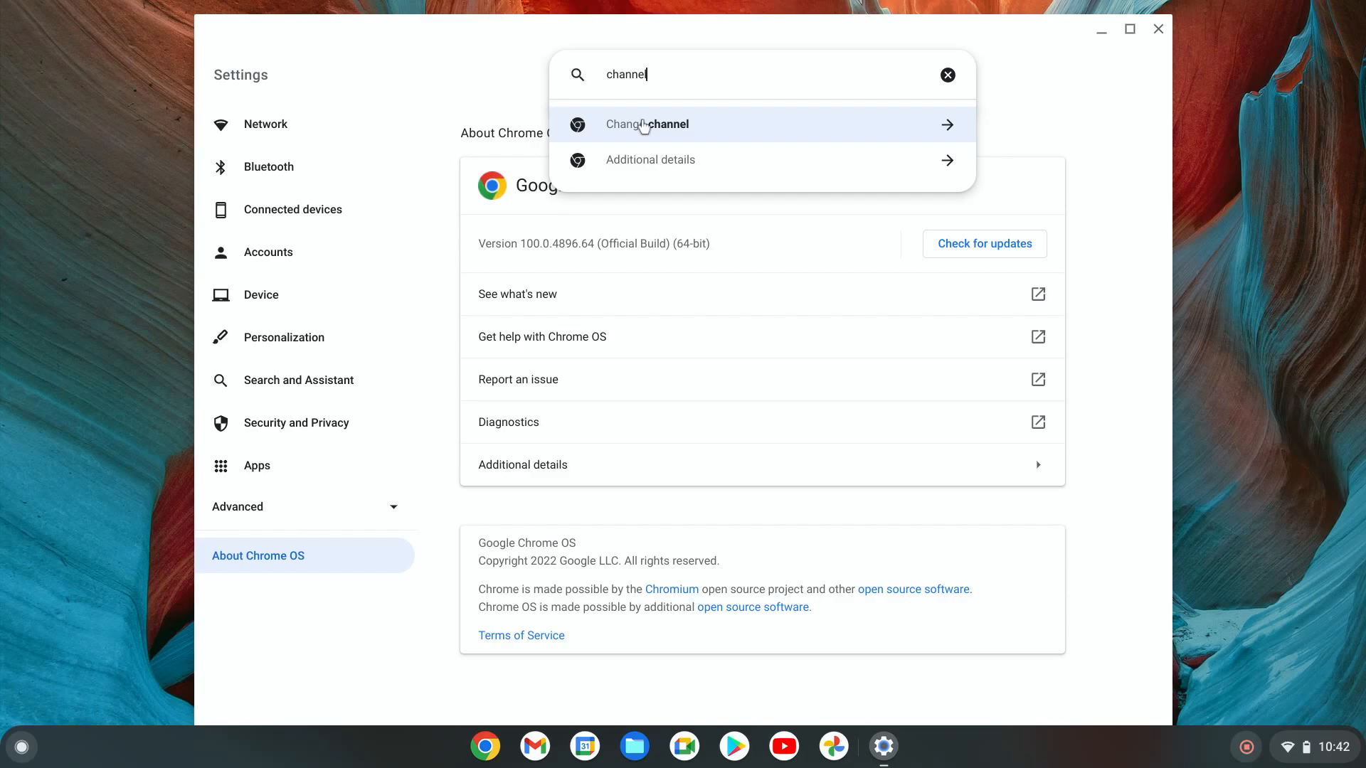
mouse_move(657, 154)
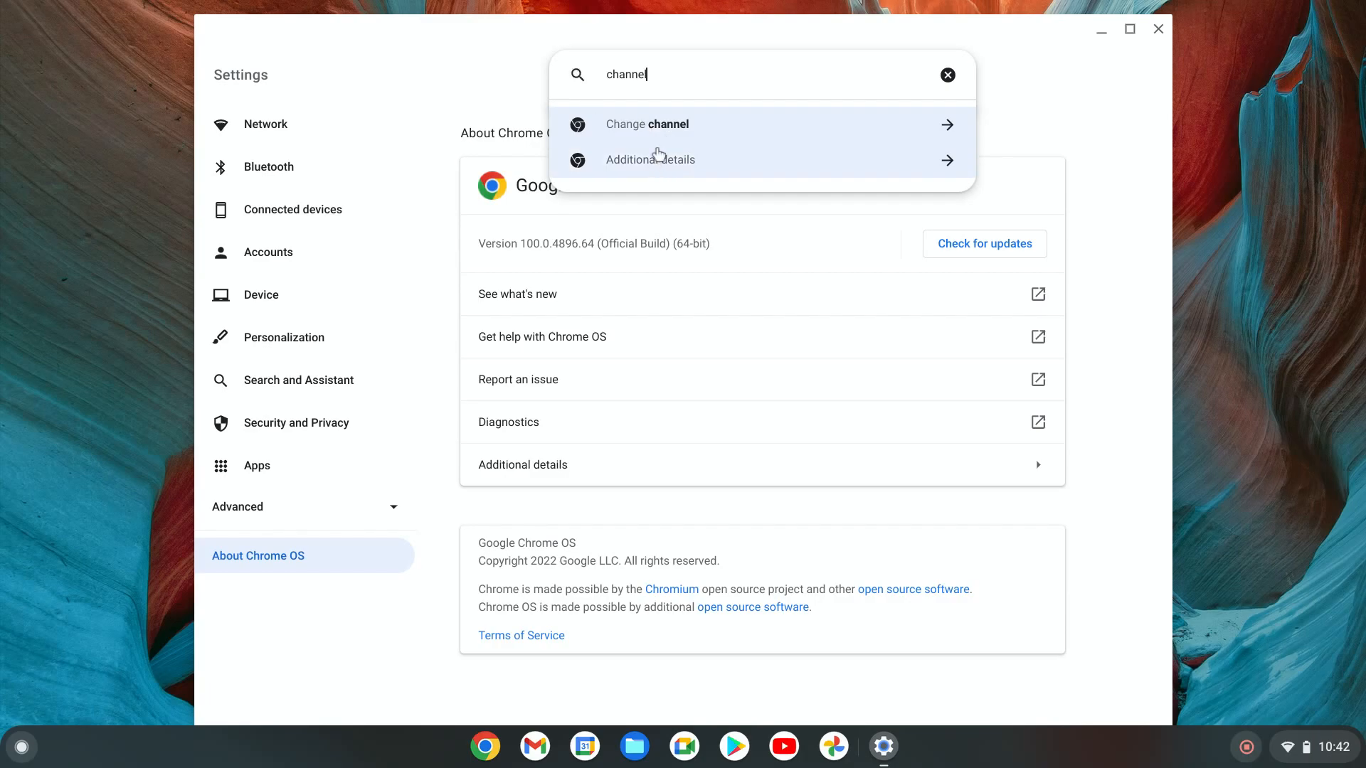
click(651, 160)
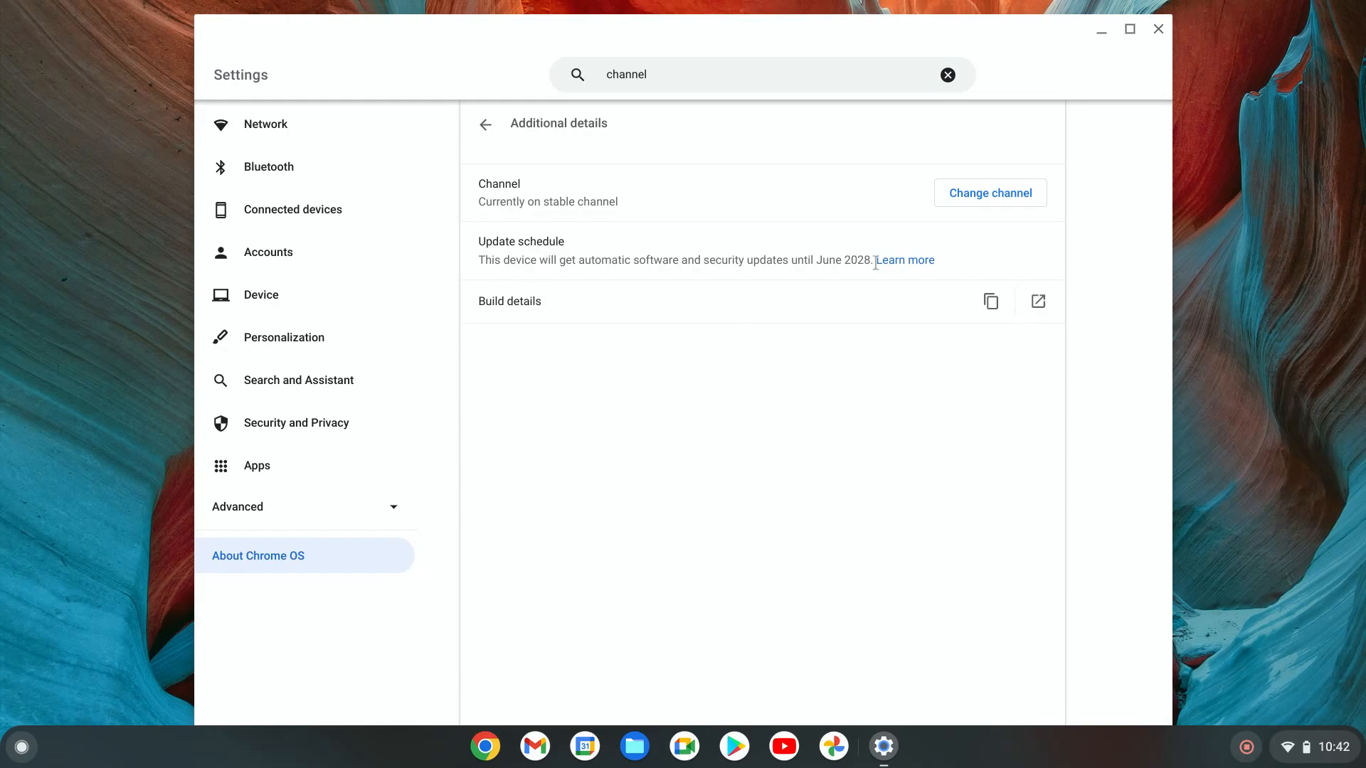
mouse_move(632, 211)
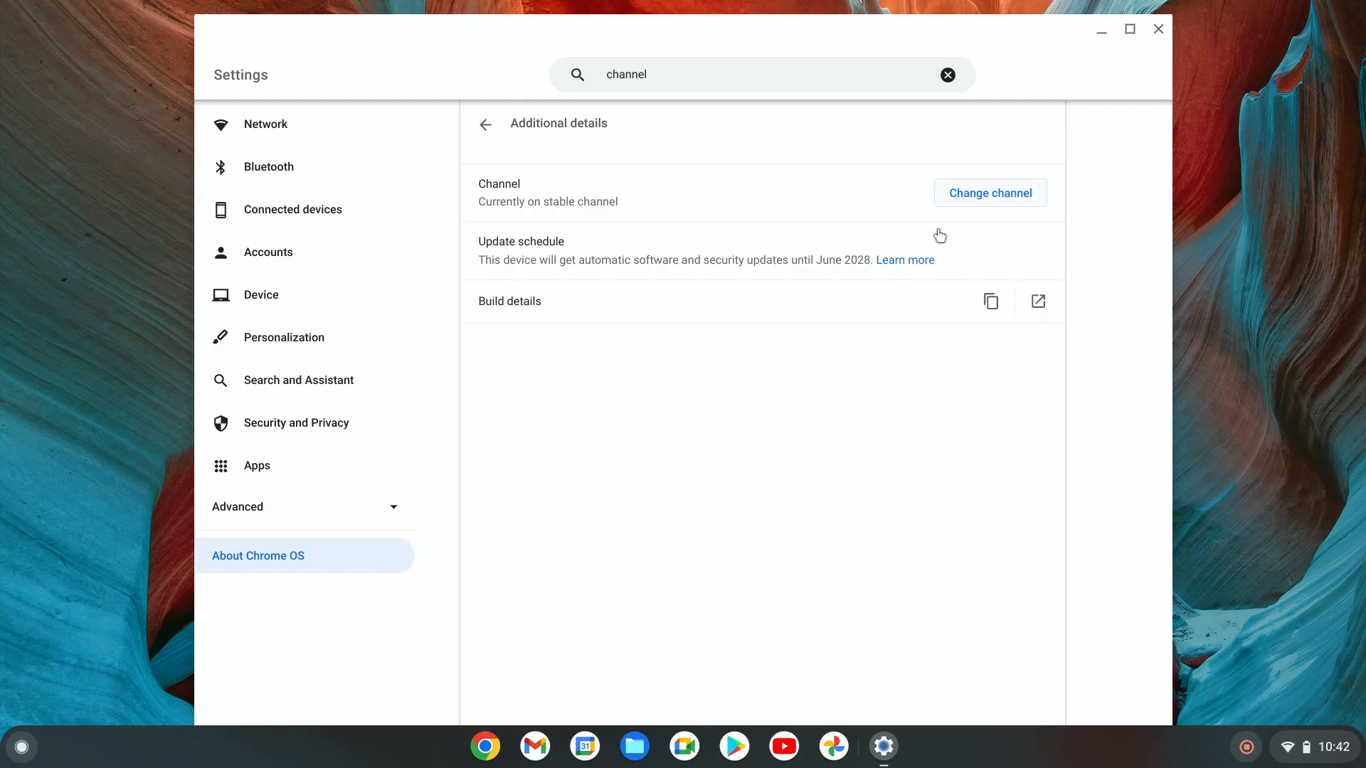
click(990, 193)
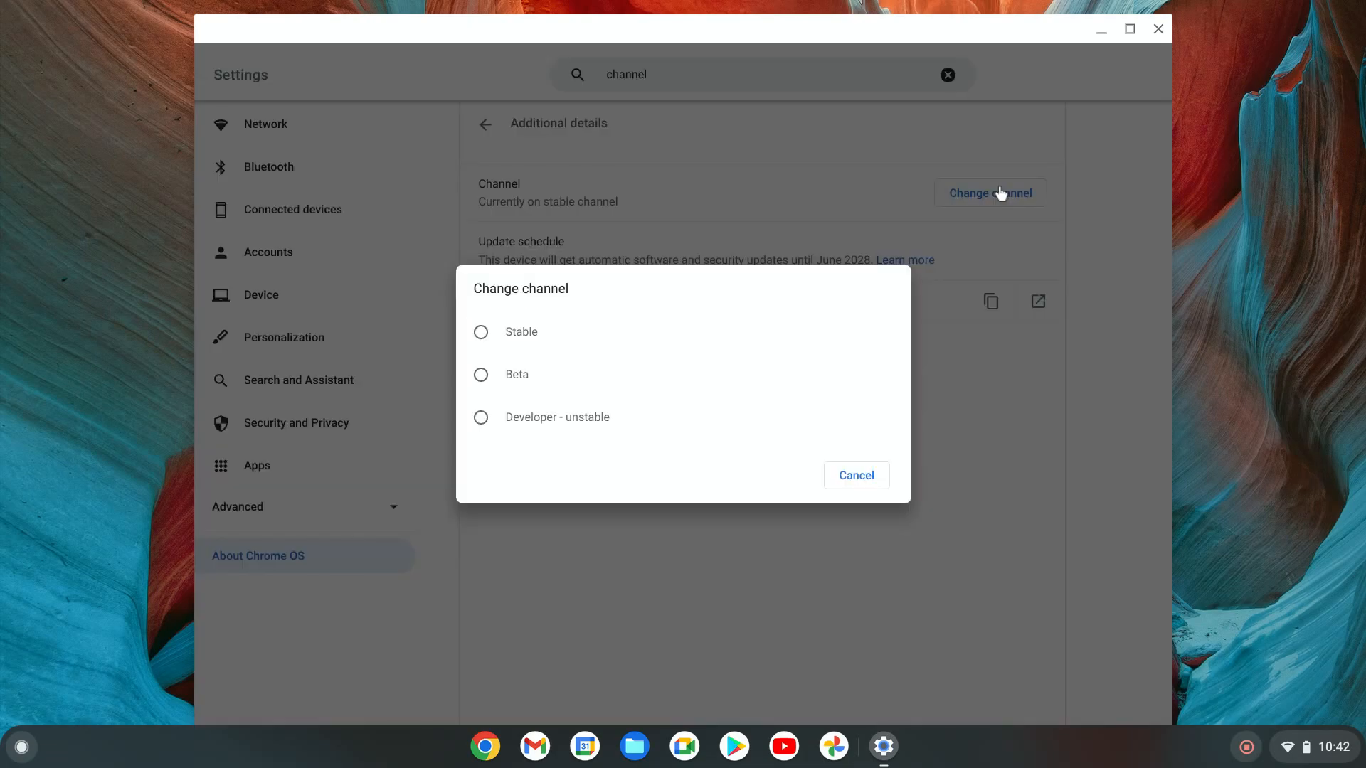
click(481, 333)
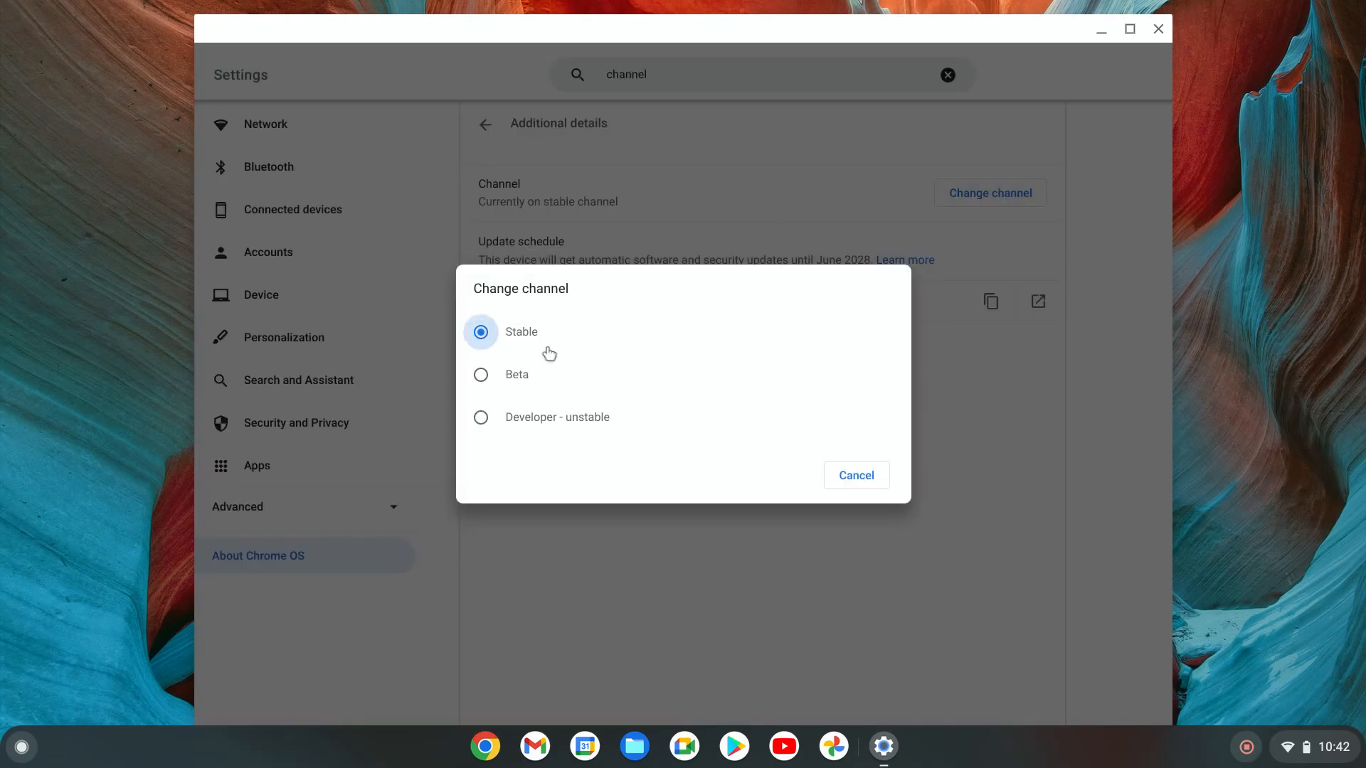
mouse_move(522, 381)
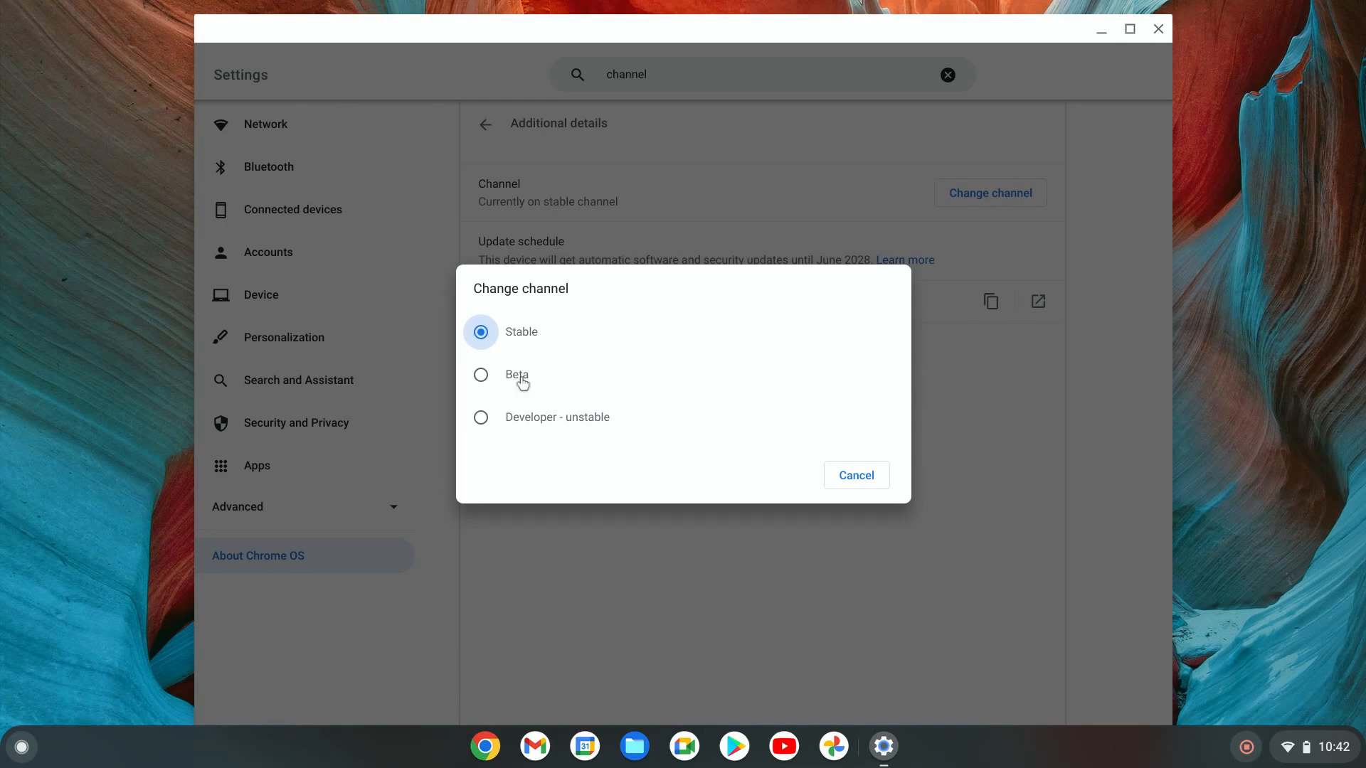
mouse_move(504, 415)
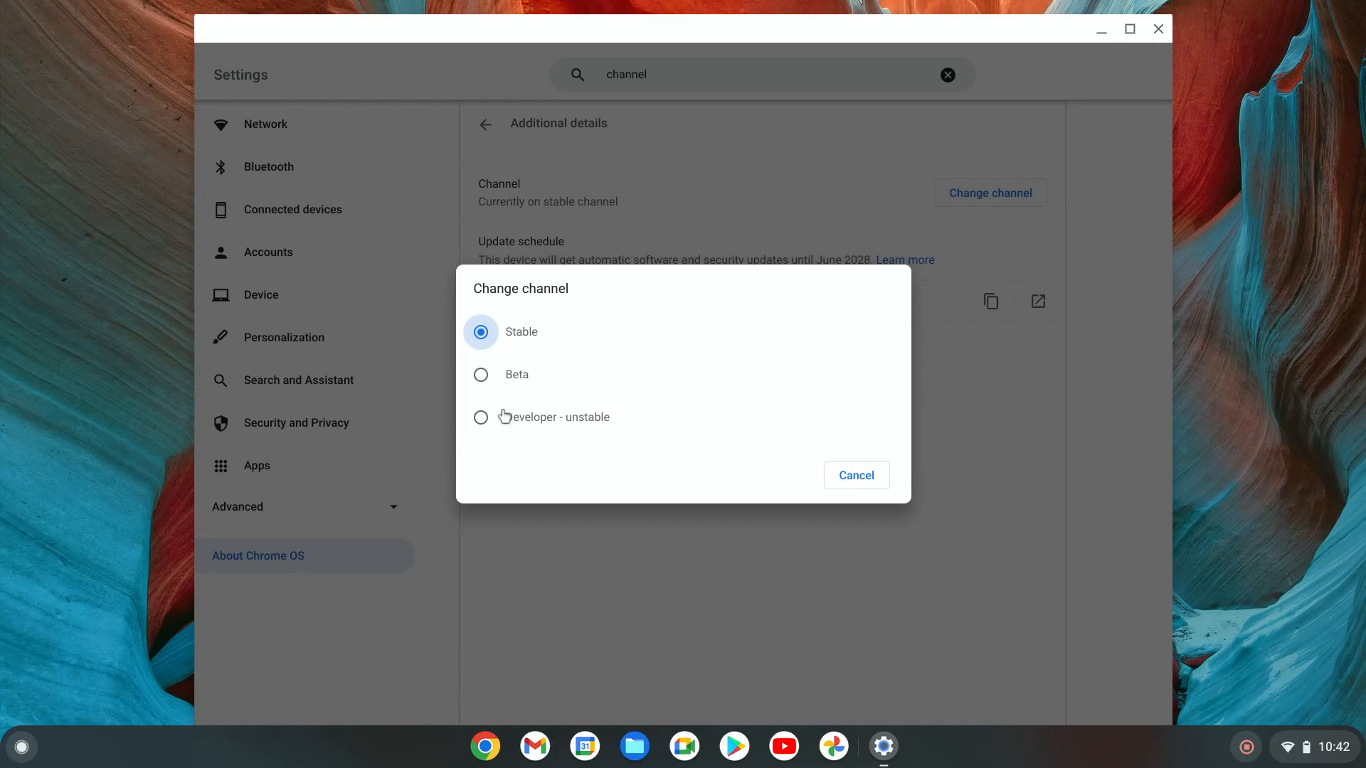
mouse_move(549, 424)
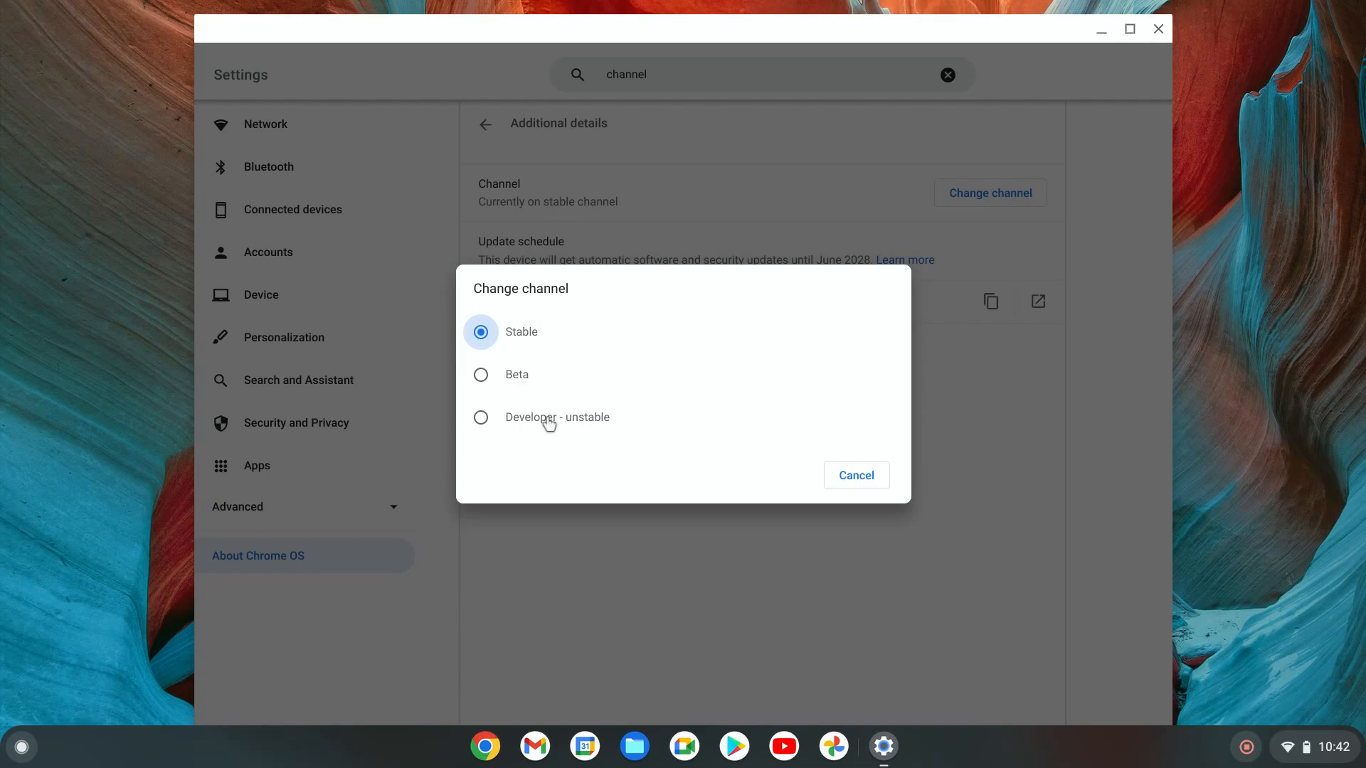
mouse_move(586, 422)
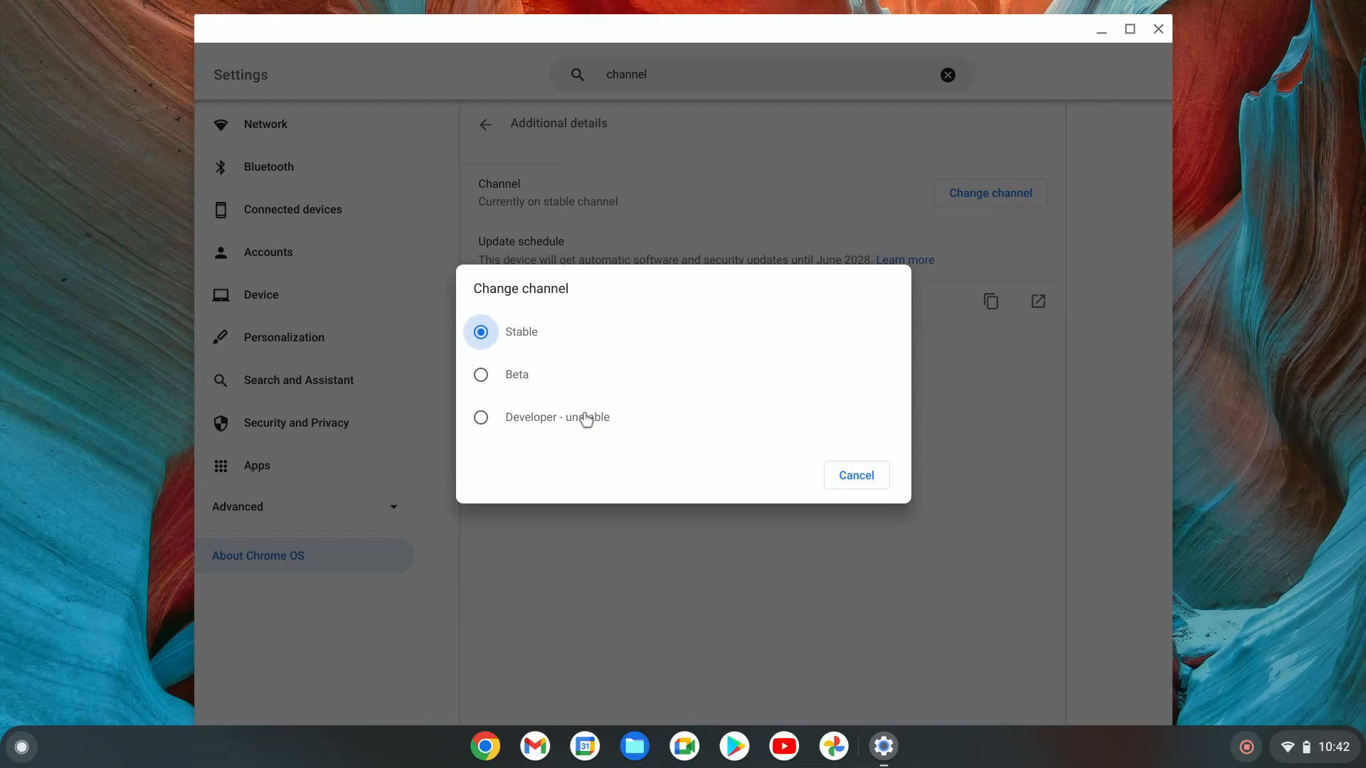
mouse_move(591, 415)
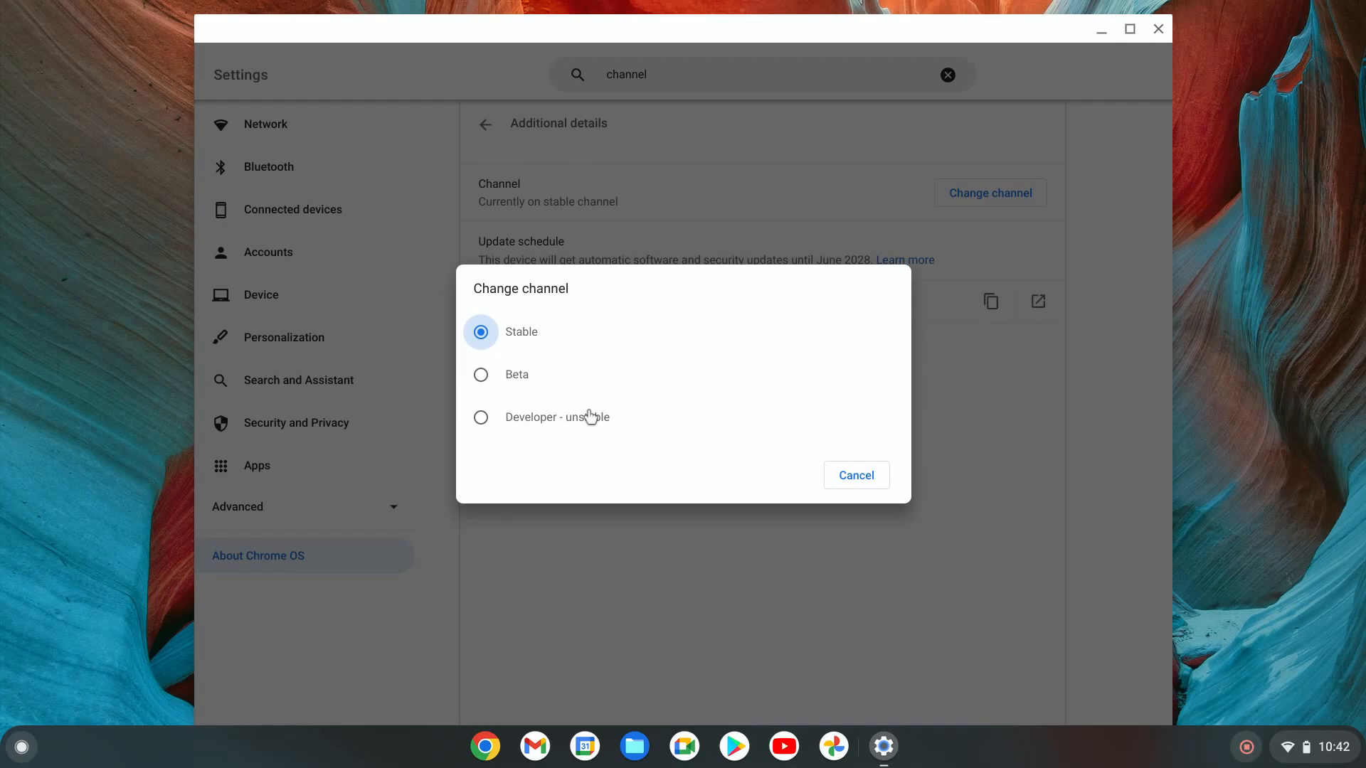
mouse_move(595, 426)
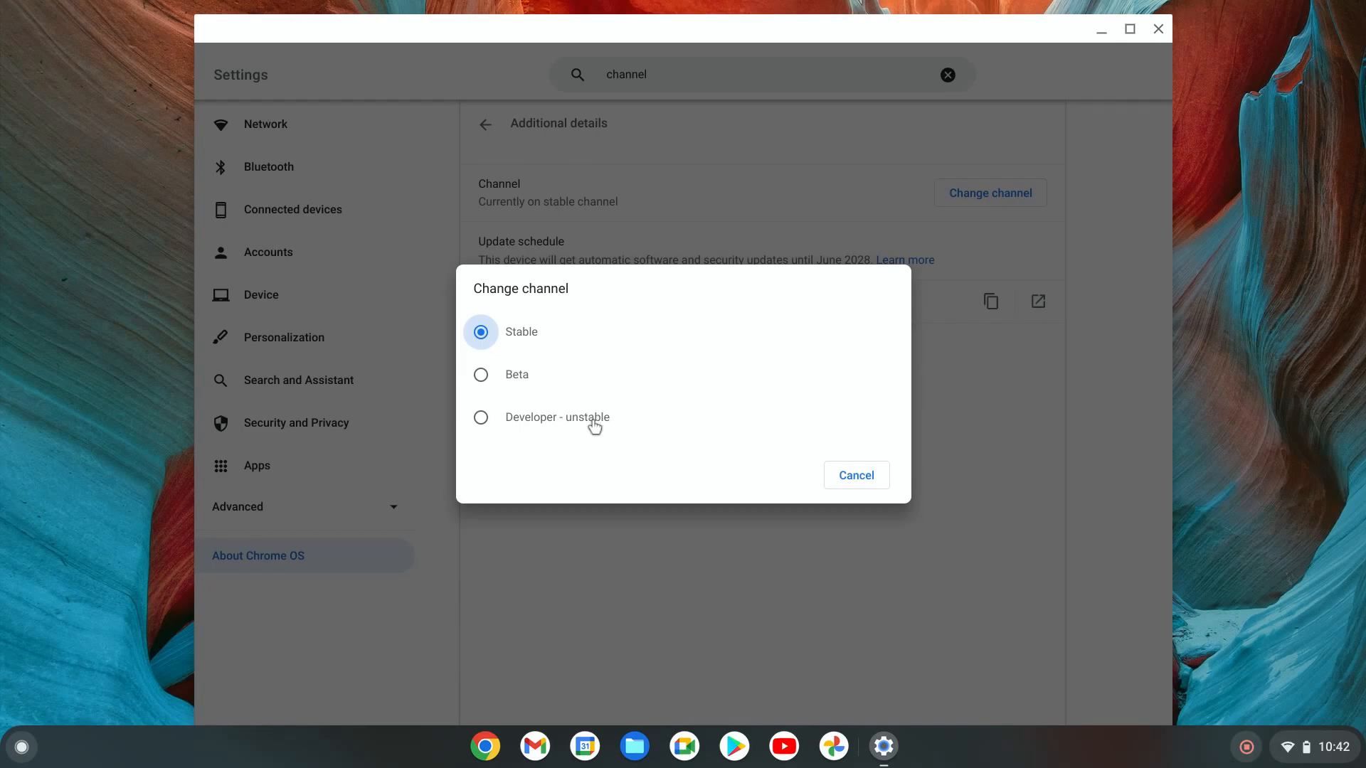
mouse_move(518, 427)
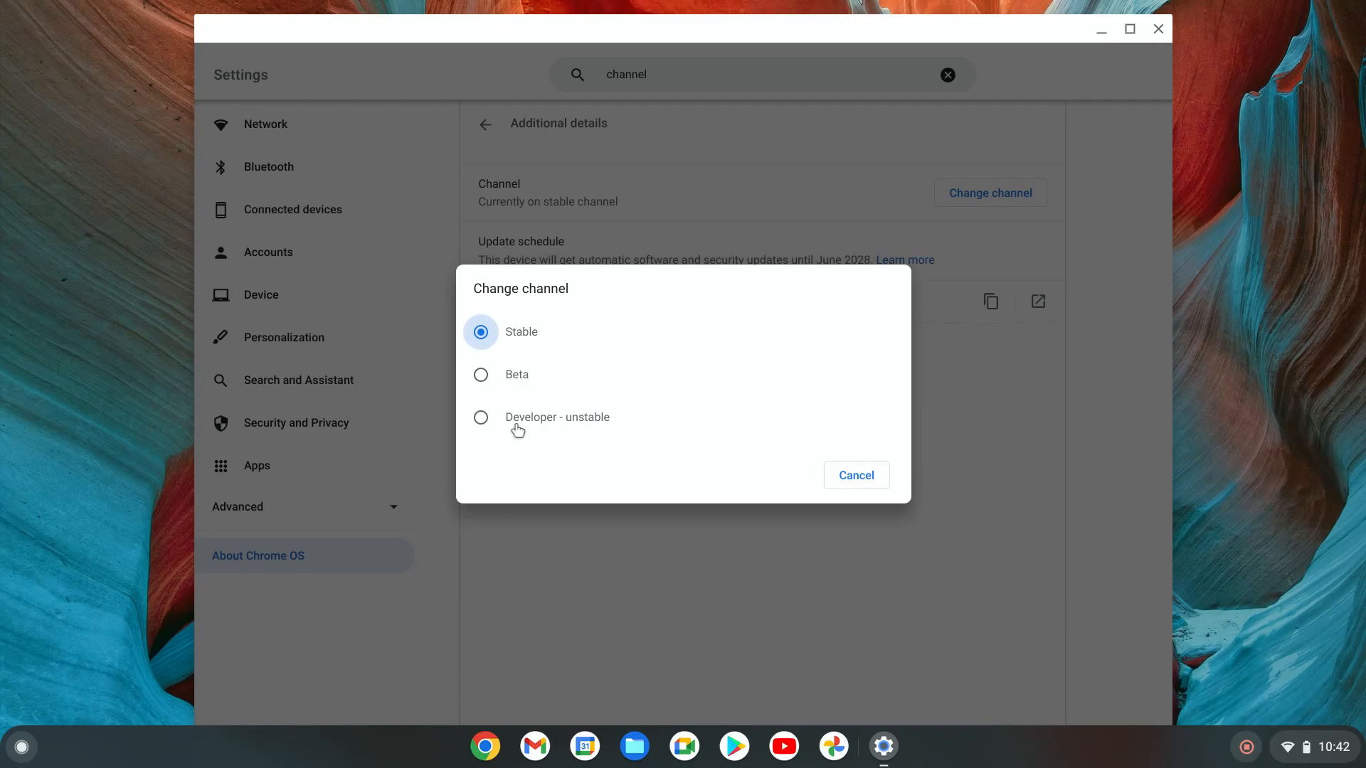
mouse_move(534, 430)
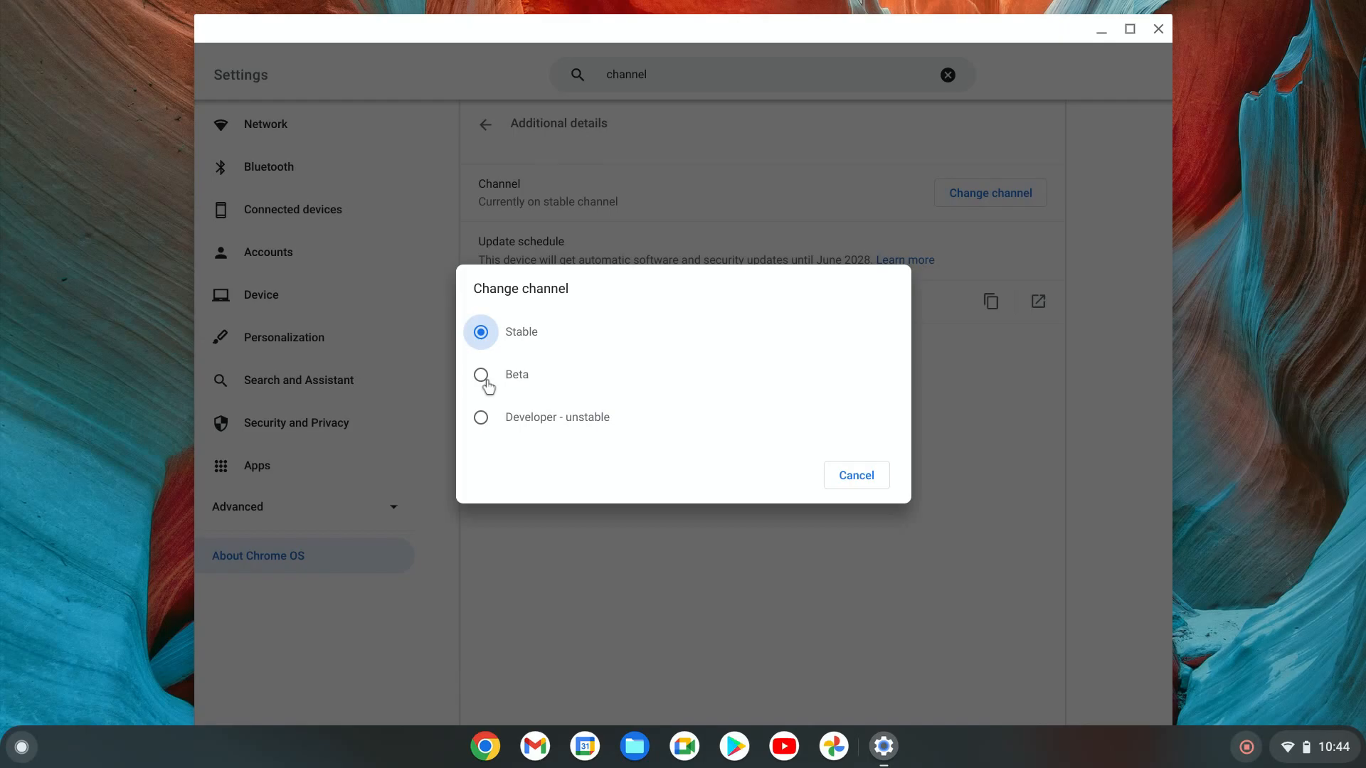
mouse_move(498, 401)
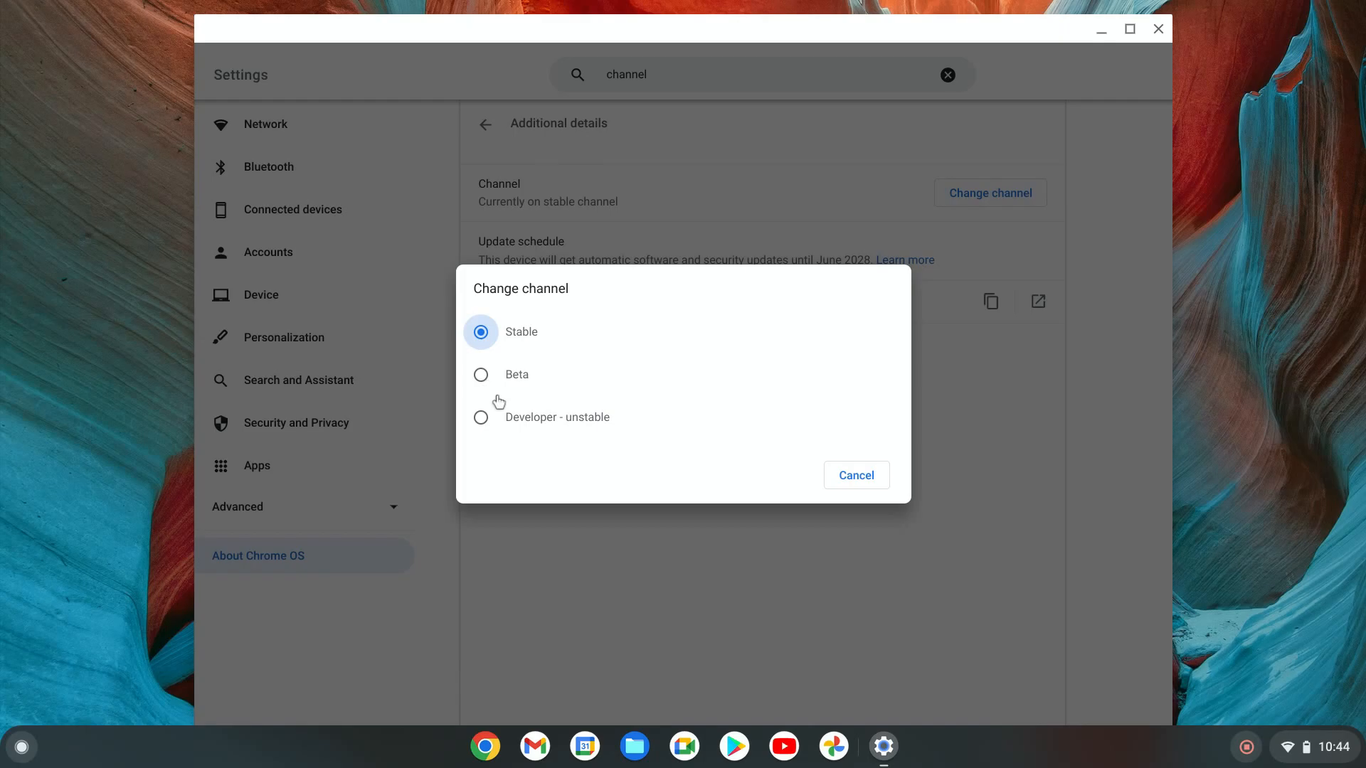
mouse_move(512, 416)
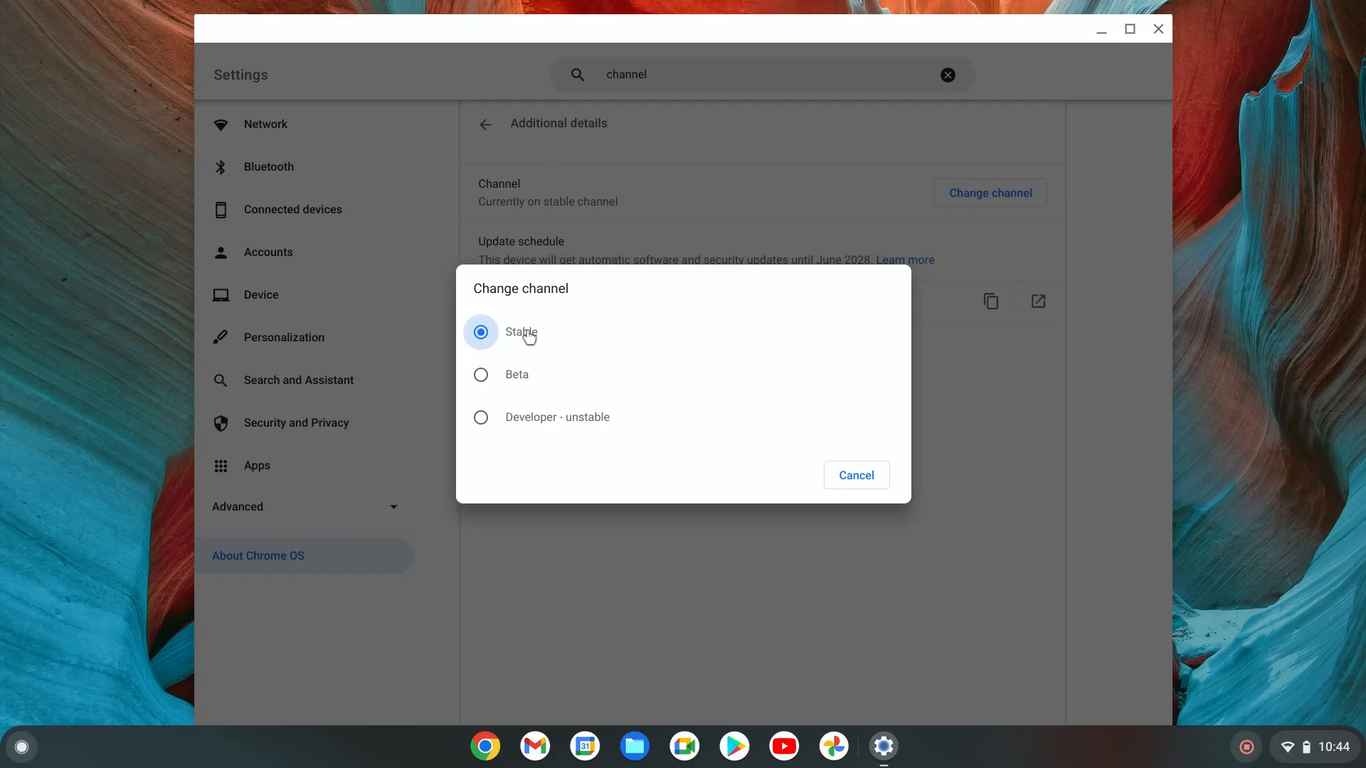
mouse_move(546, 376)
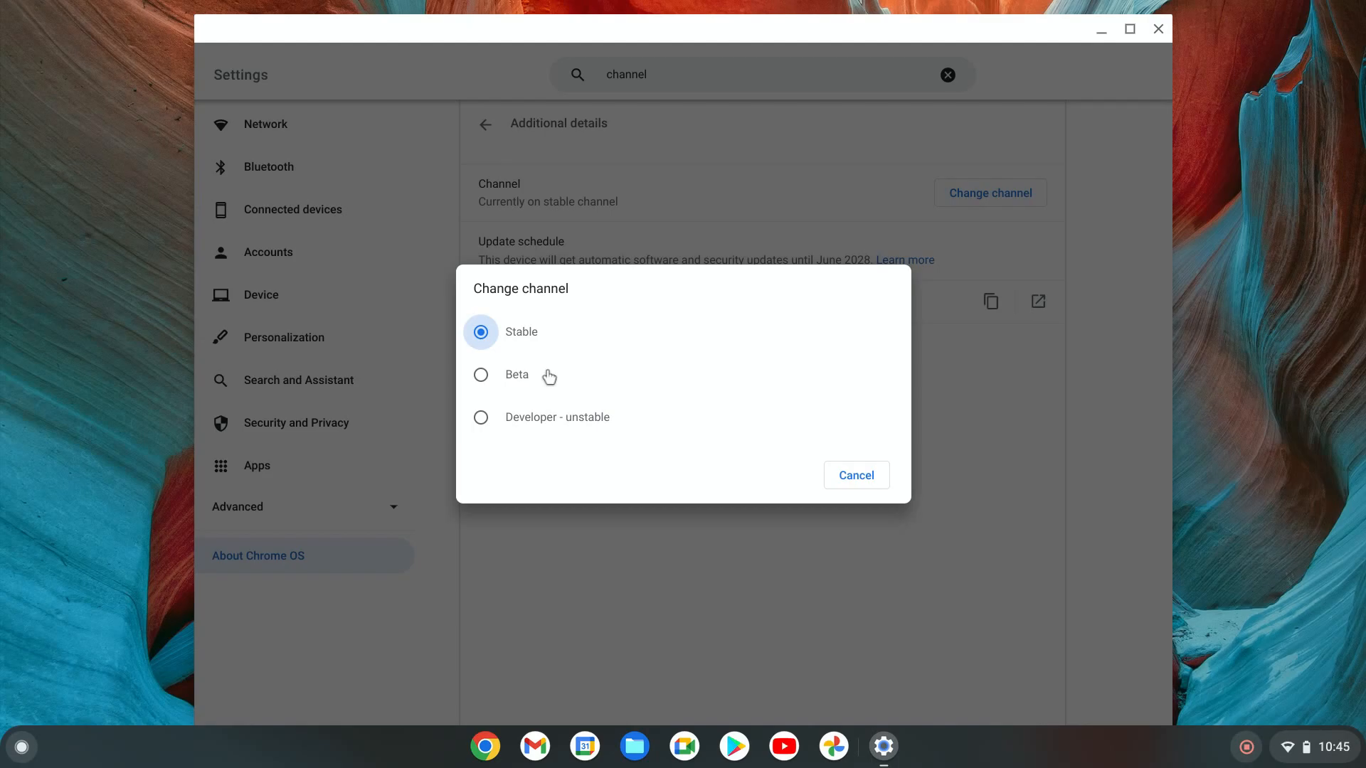
mouse_move(577, 384)
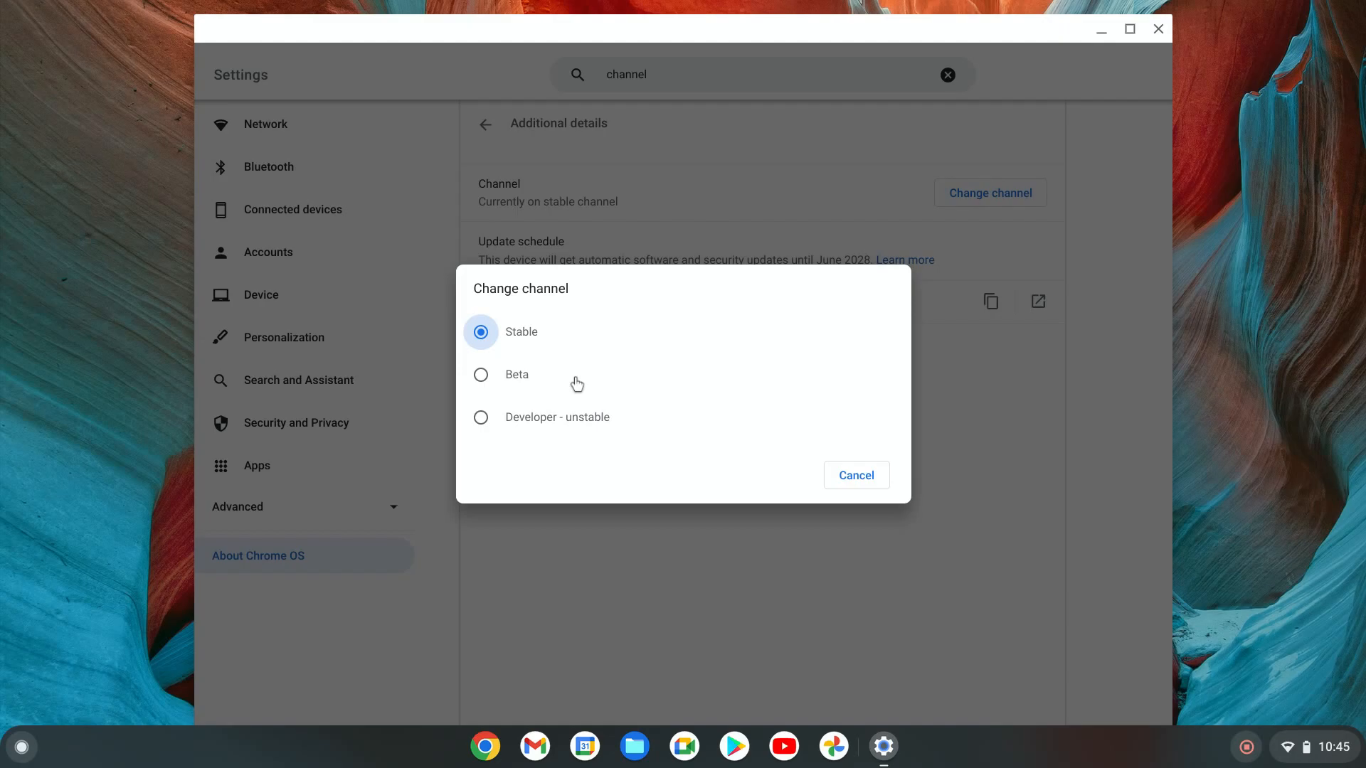
mouse_move(603, 379)
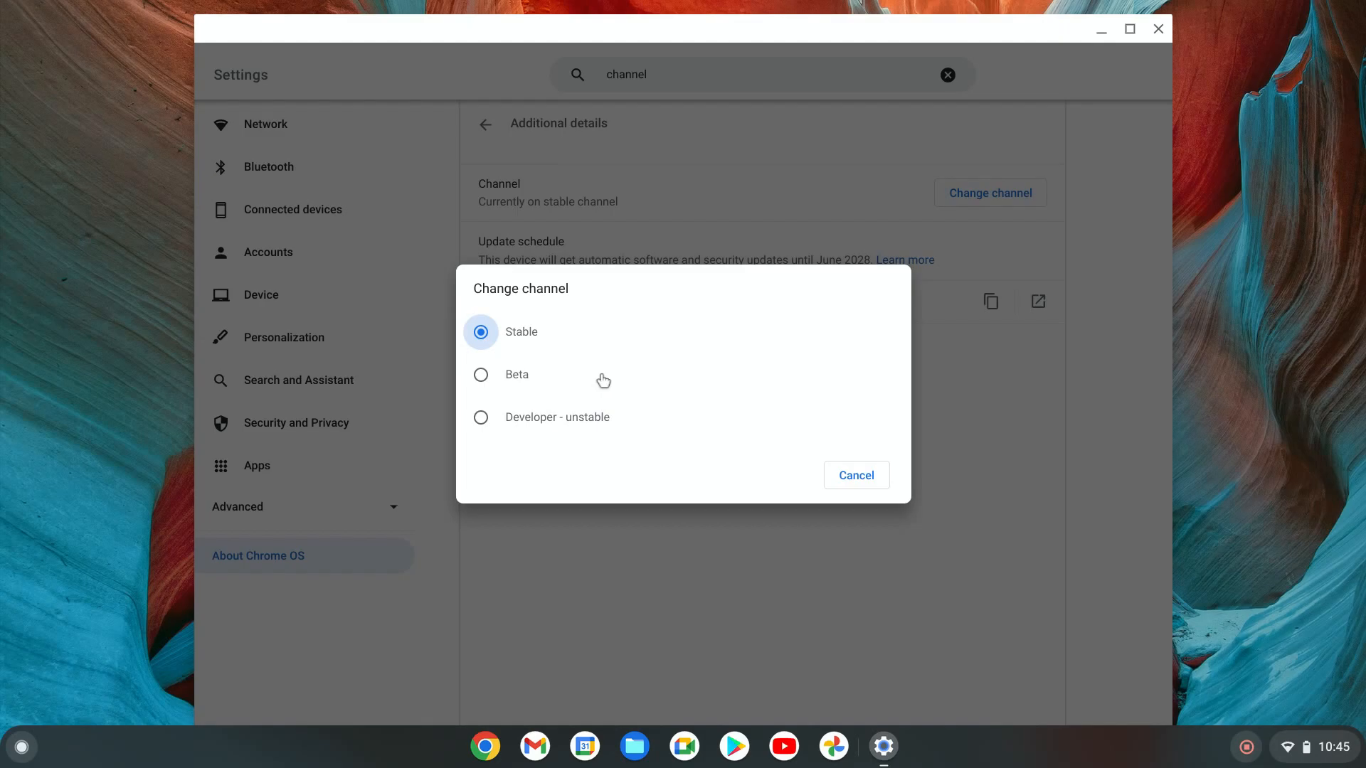
mouse_move(532, 406)
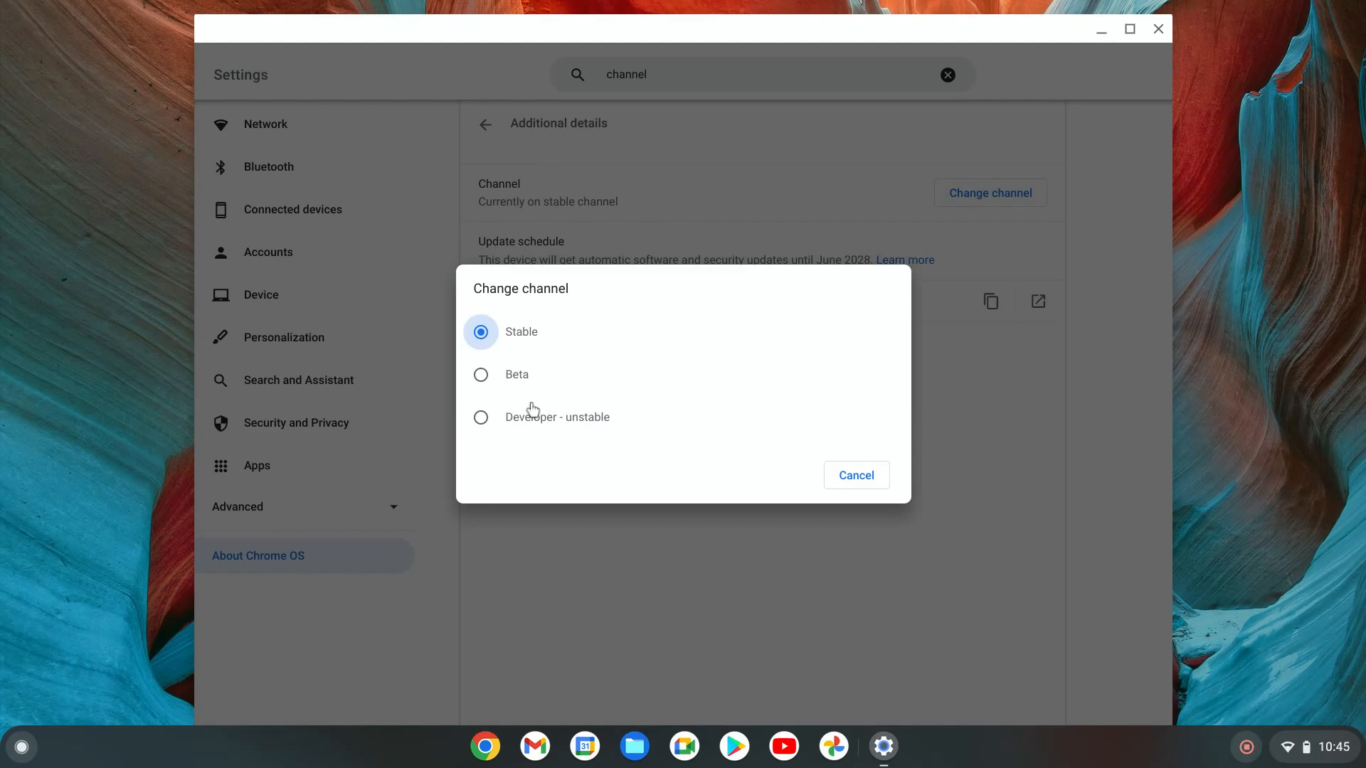
Step: Select Developer - unstable to see its crash warning, then select Beta instead
click(481, 417)
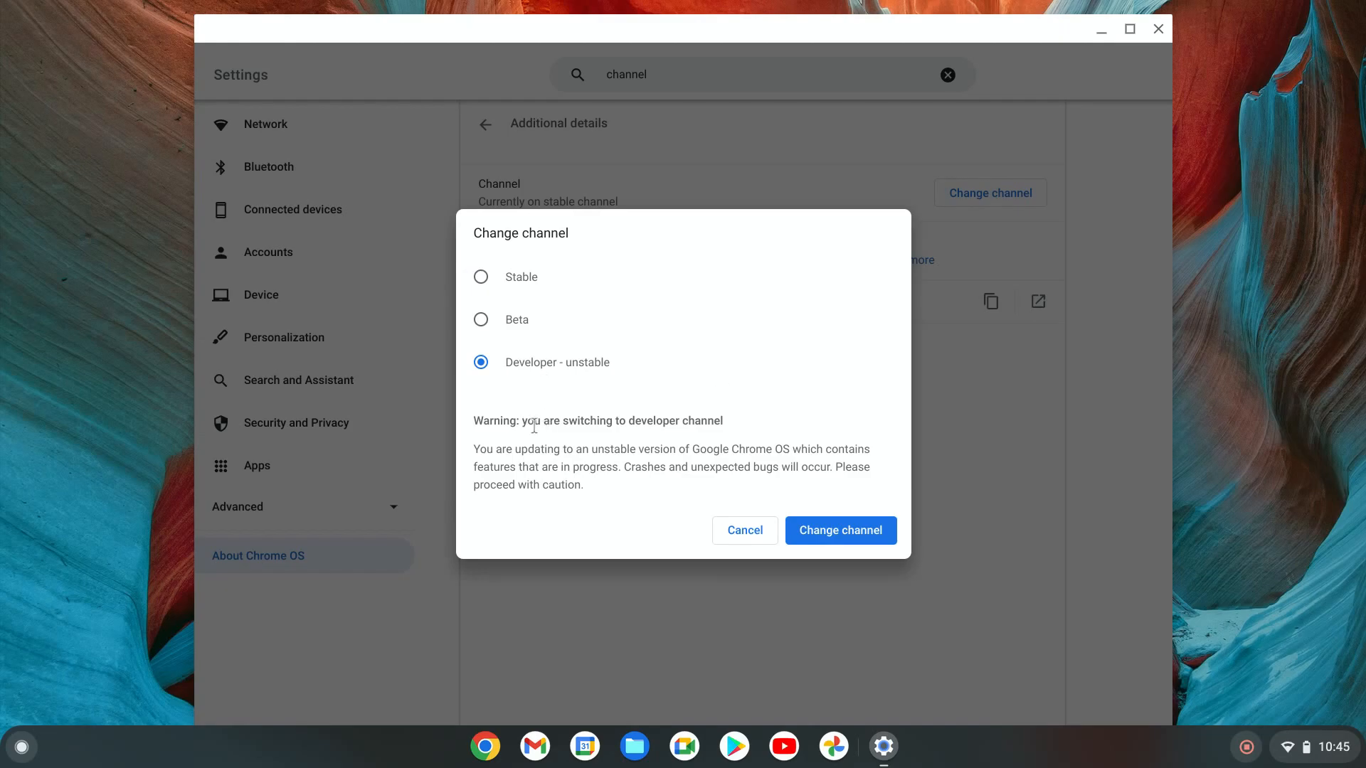
mouse_move(676, 425)
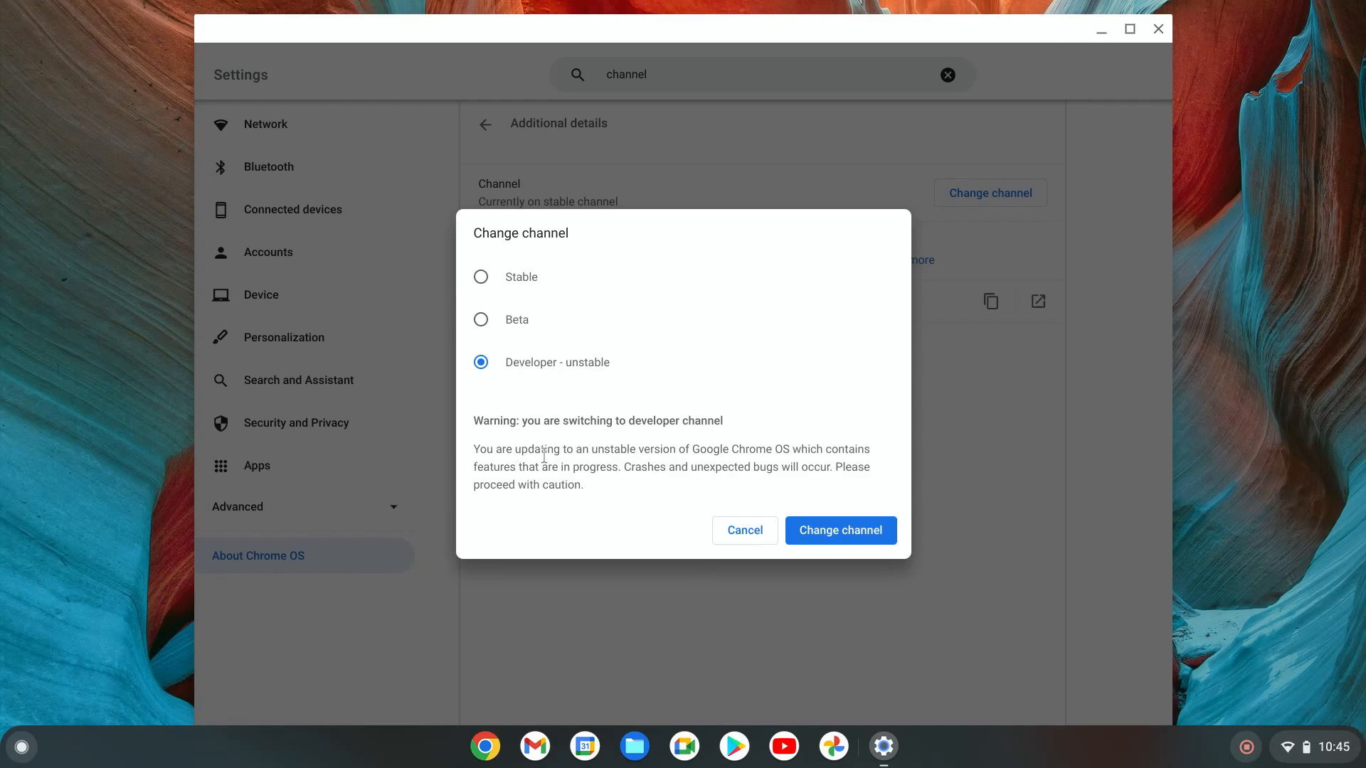
mouse_move(791, 448)
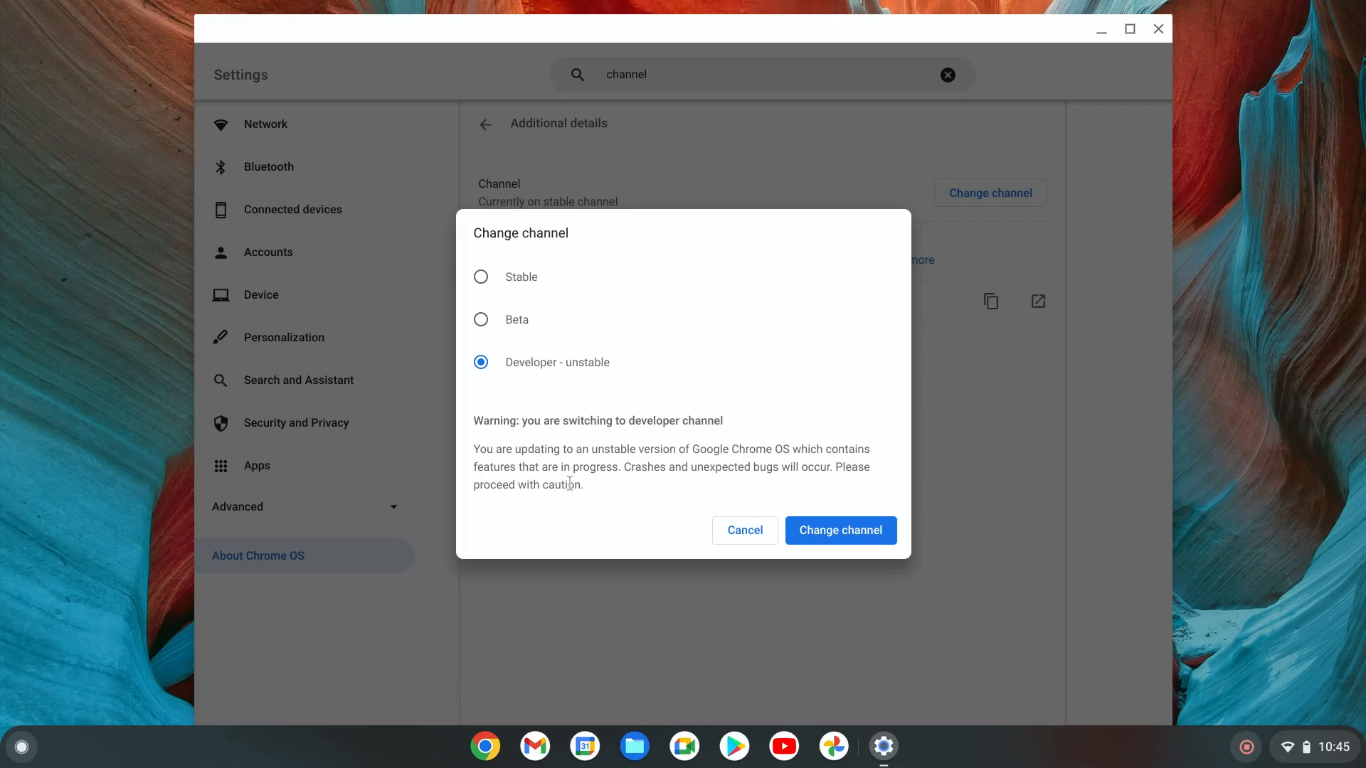
mouse_move(723, 473)
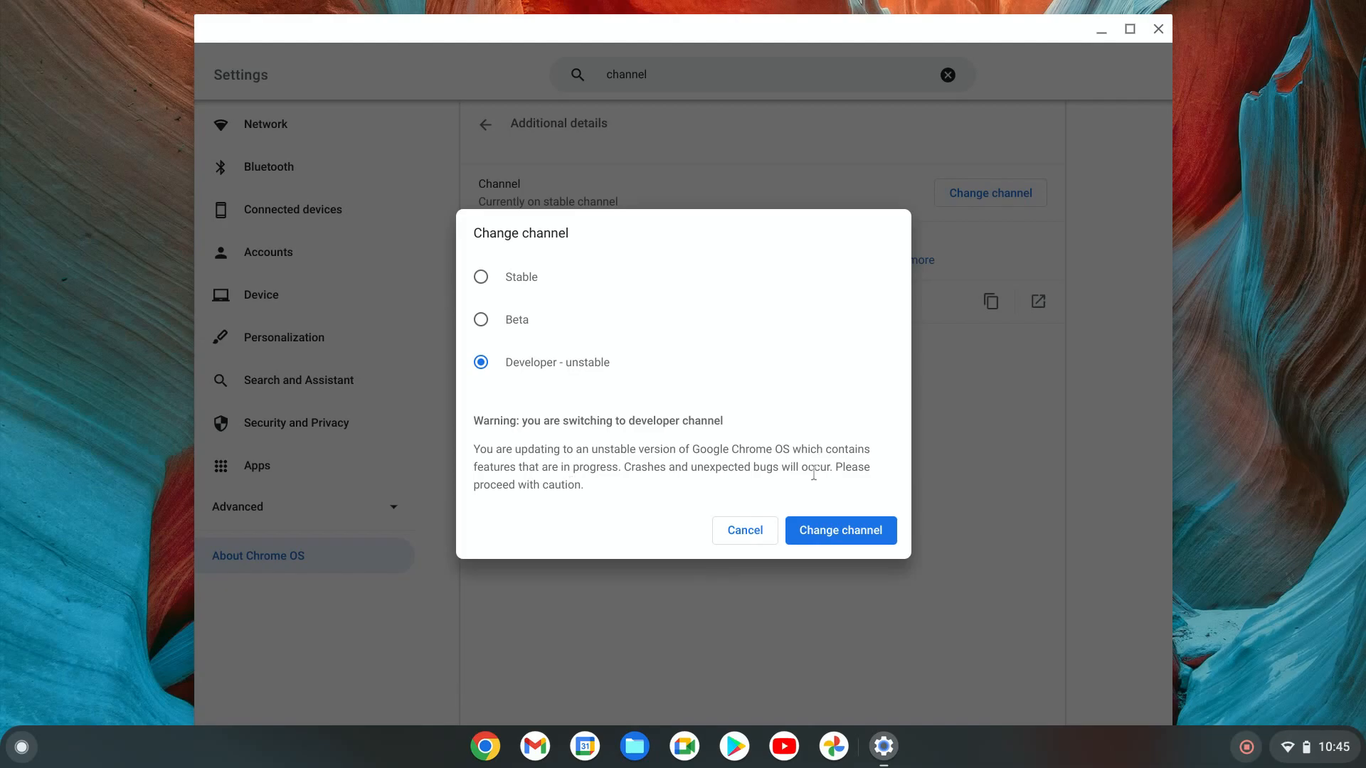
mouse_move(596, 491)
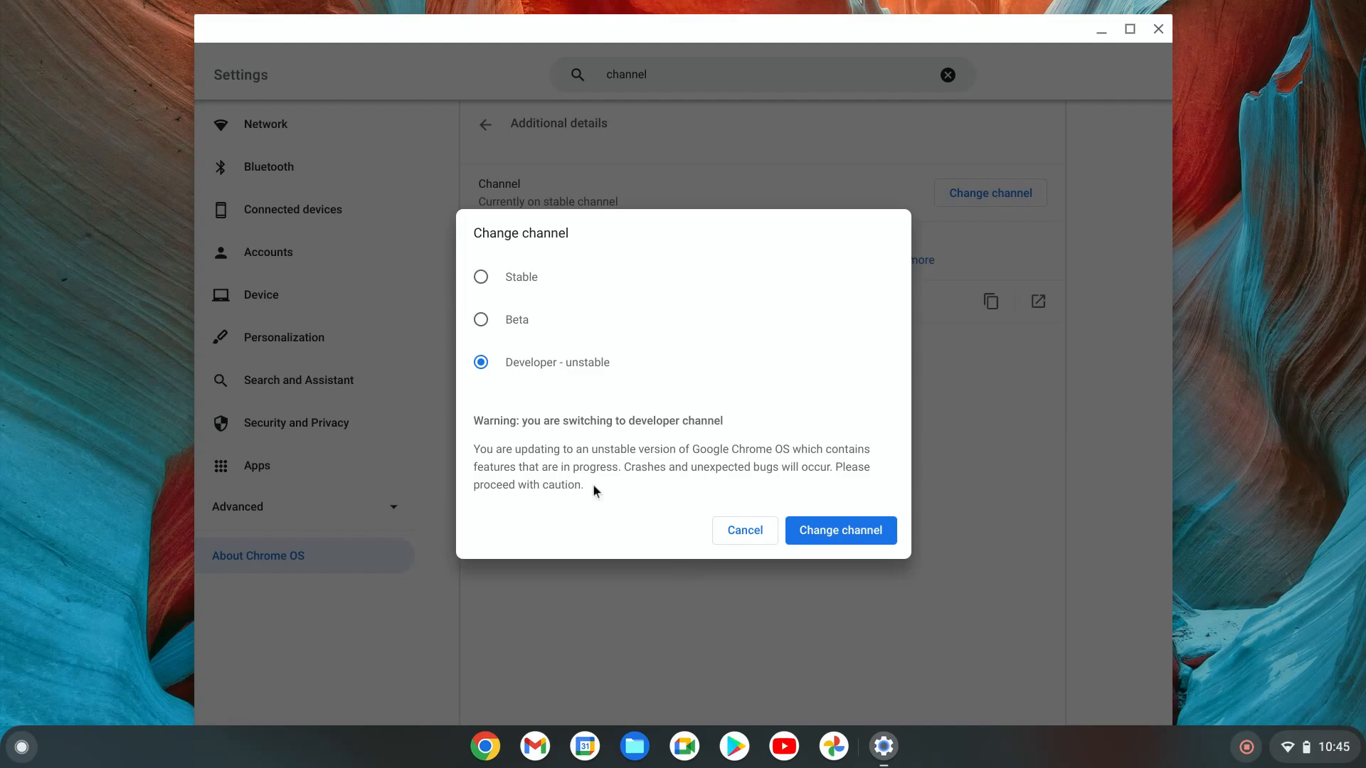
mouse_move(848, 530)
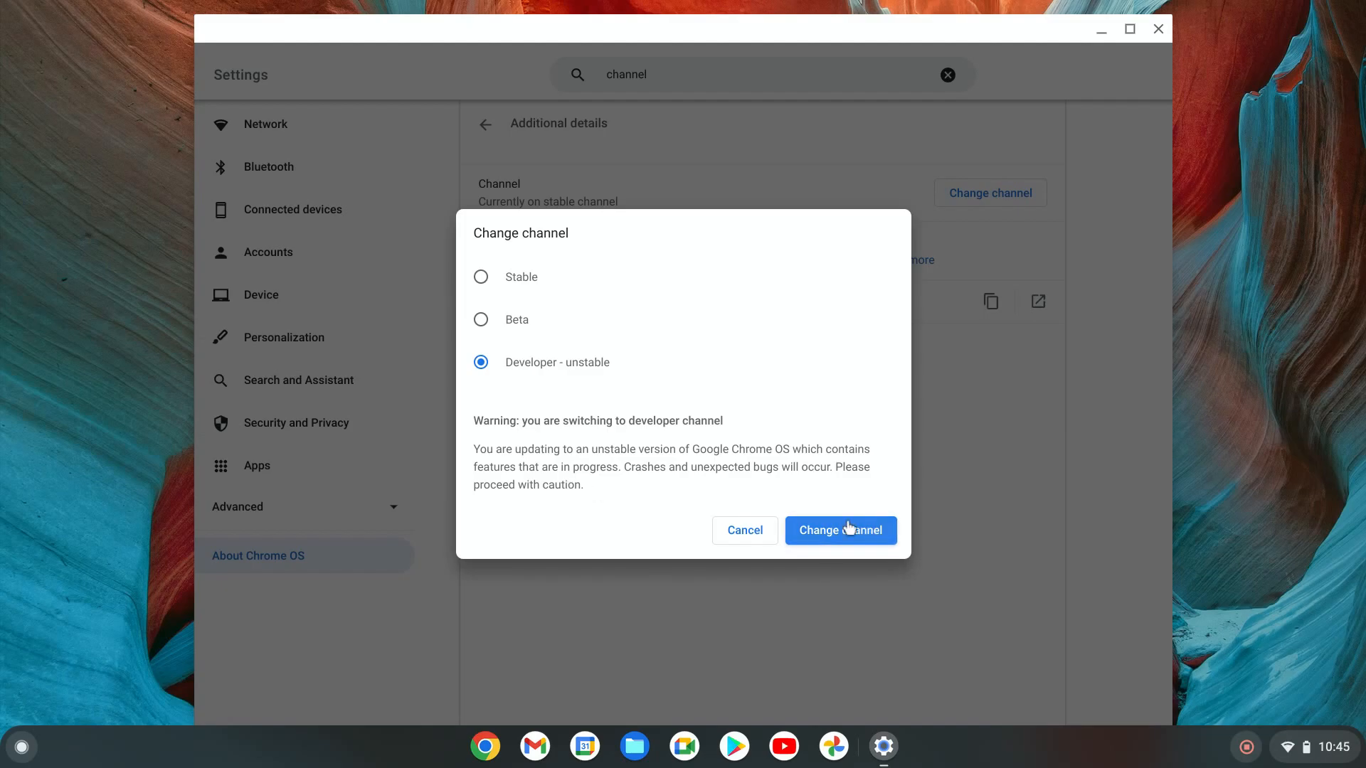
click(481, 318)
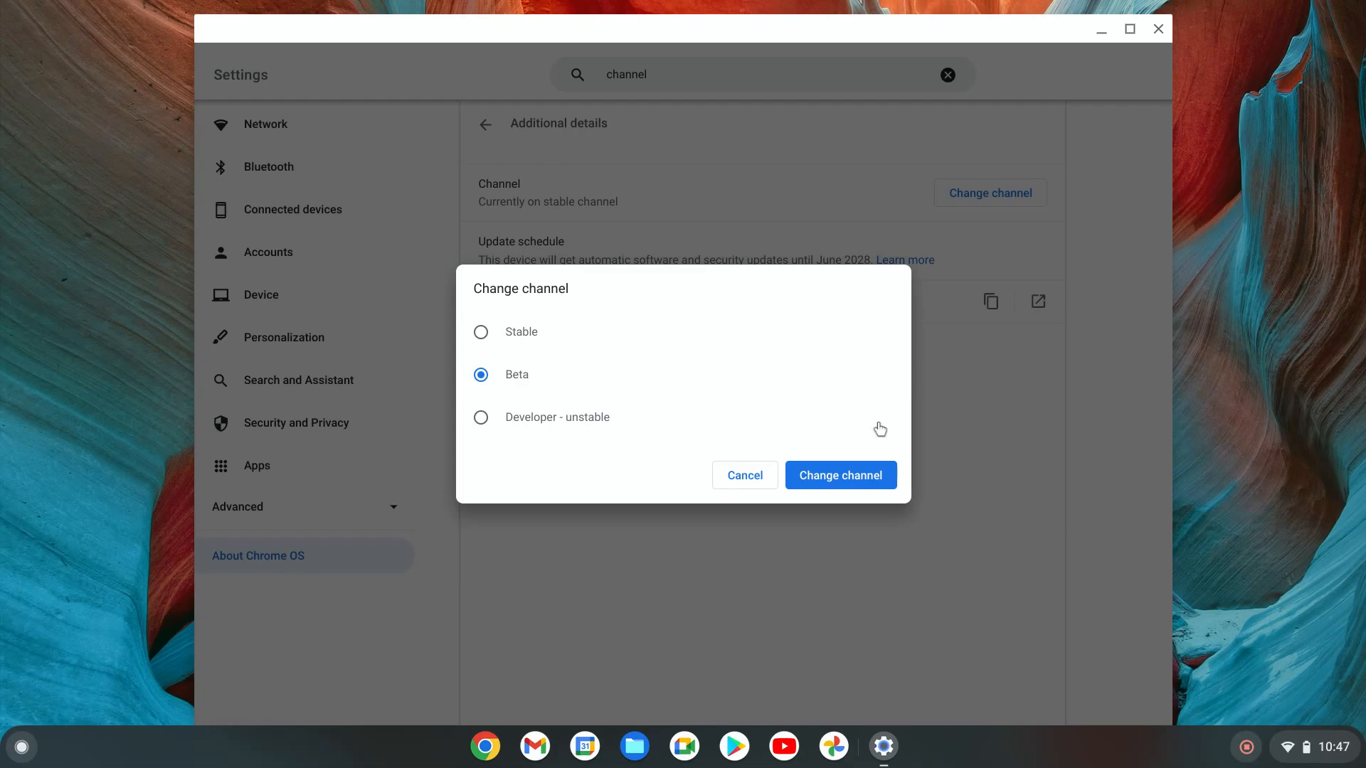
mouse_move(843, 457)
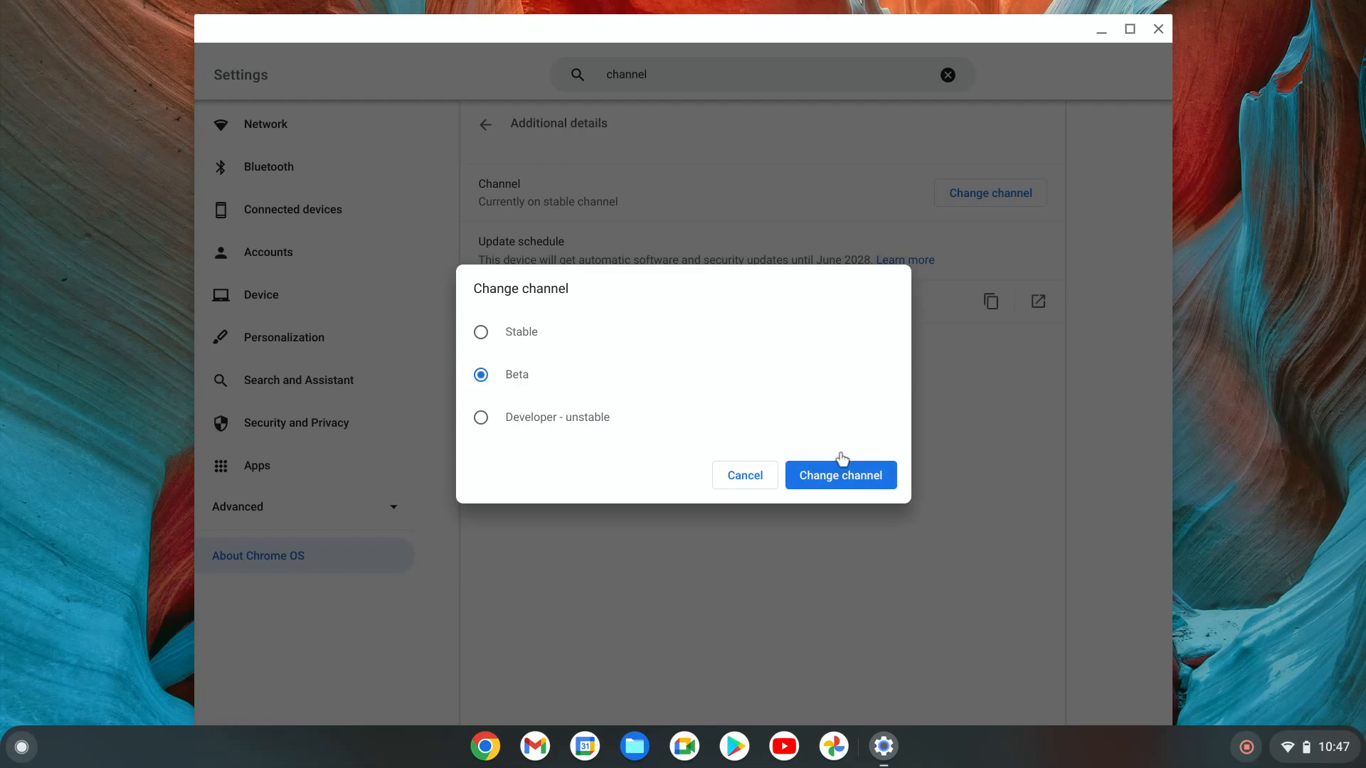
mouse_move(547, 438)
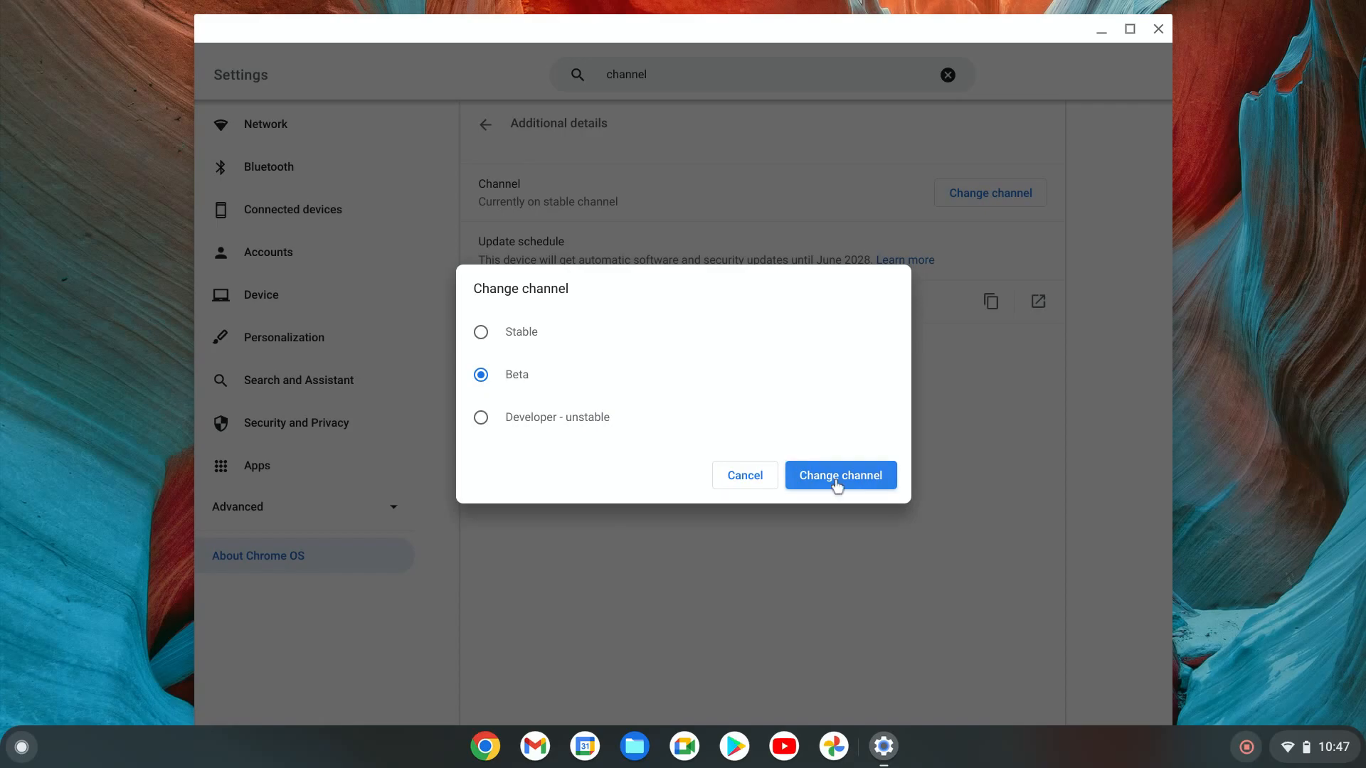
Step: Confirm the Change channel dialog so the device moves to the Beta channel
click(840, 475)
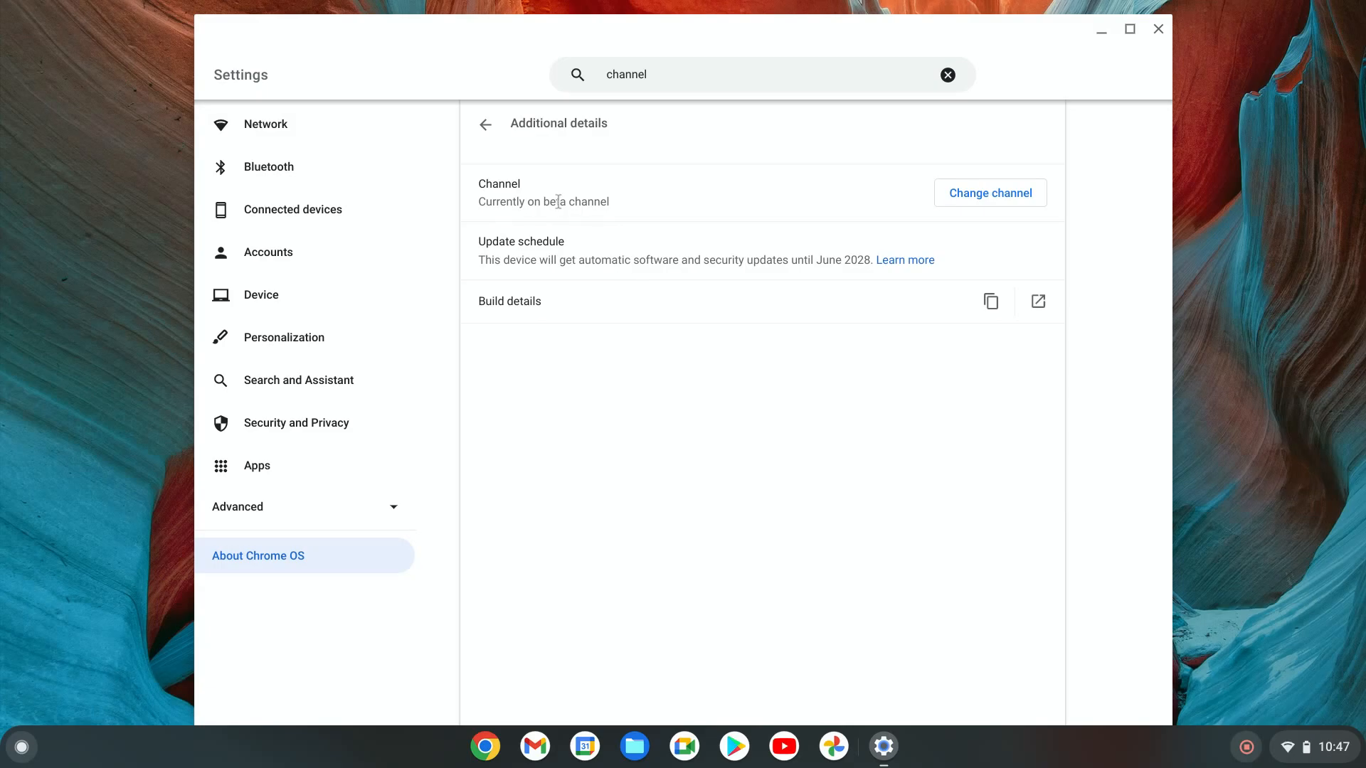
mouse_move(1158, 34)
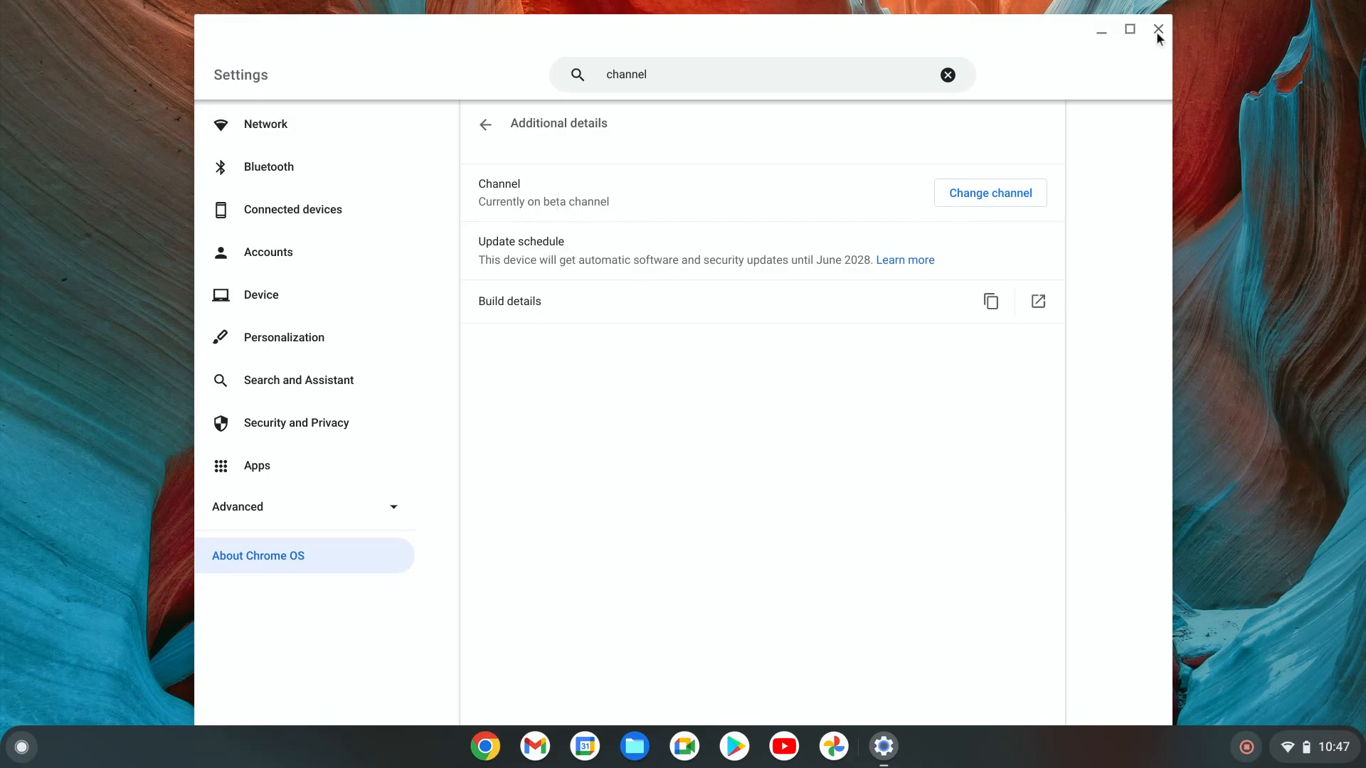
Step: Close the Settings window, leaving the empty desktop
click(1158, 28)
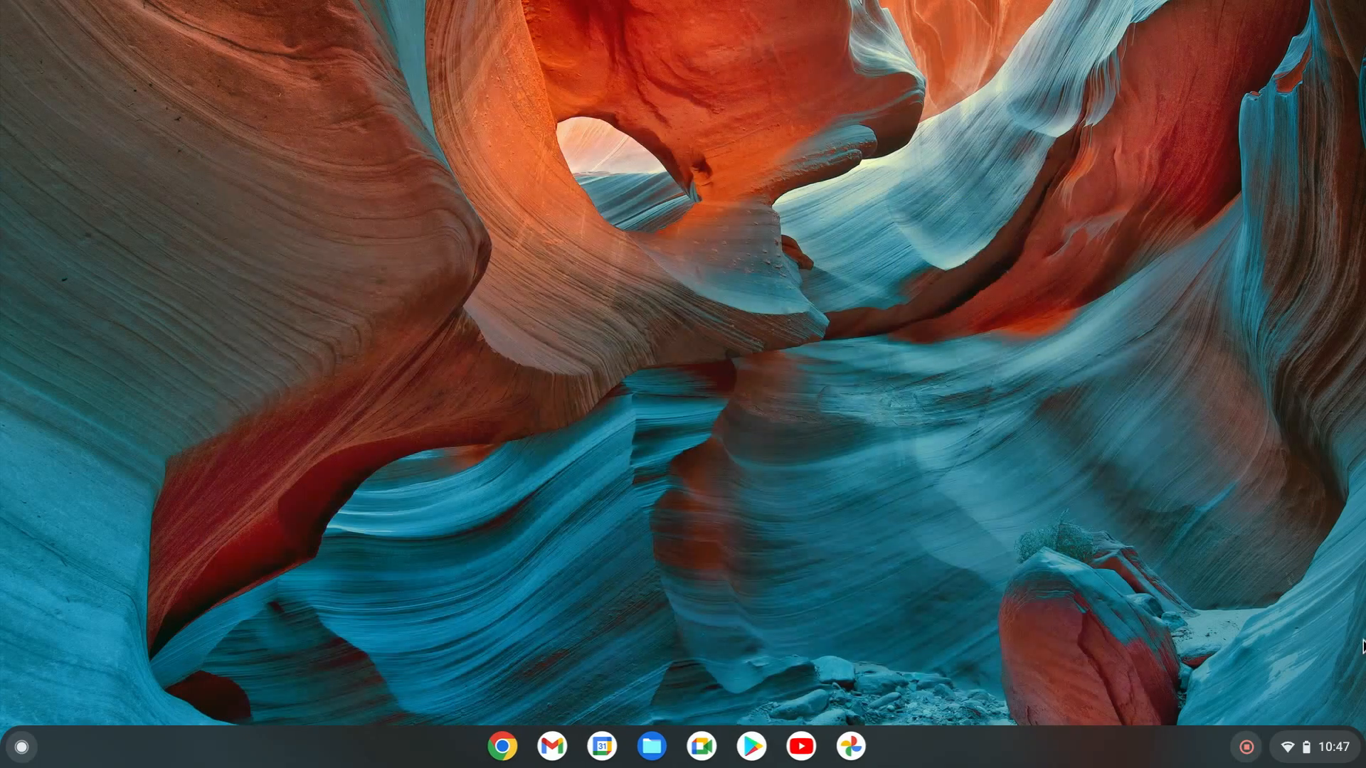